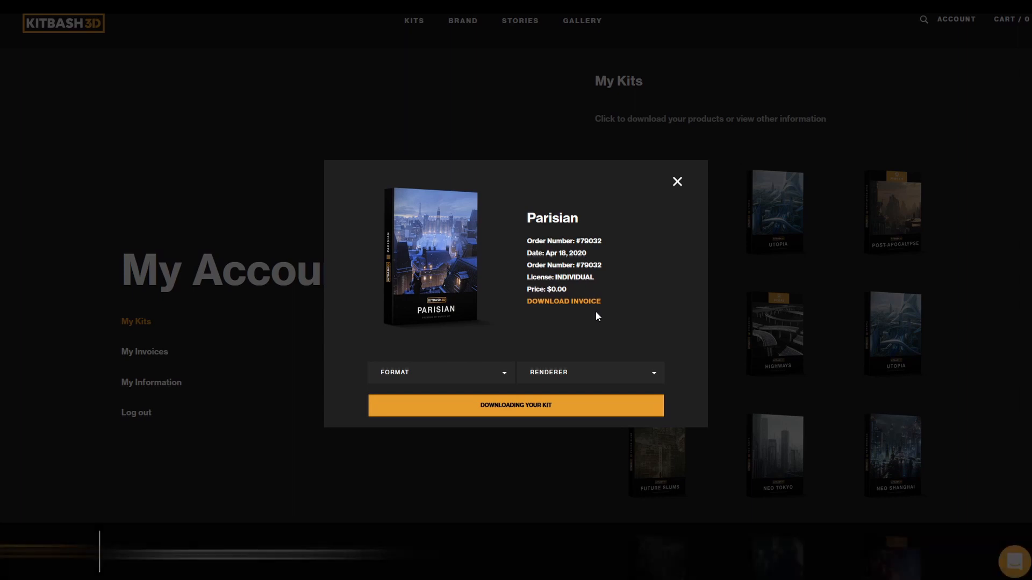
- Download the Parisian kit as 3ds Max / Redshift and save Redshift.zip to the Desktop
{"action": "left_click", "coordinate": [439, 372]}
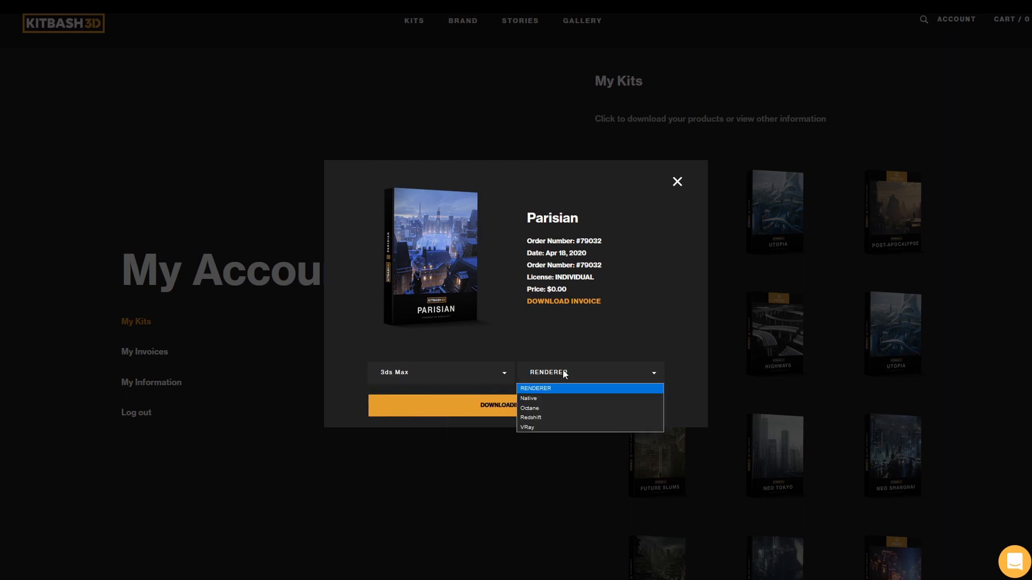
{"action": "left_click", "coordinate": [529, 418]}
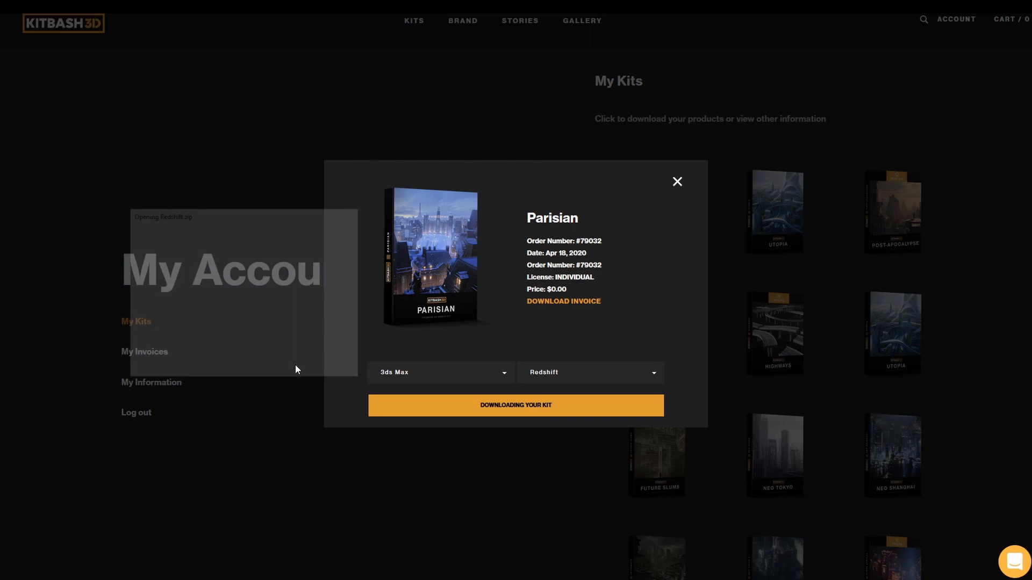
{"action": "left_click", "coordinate": [515, 405]}
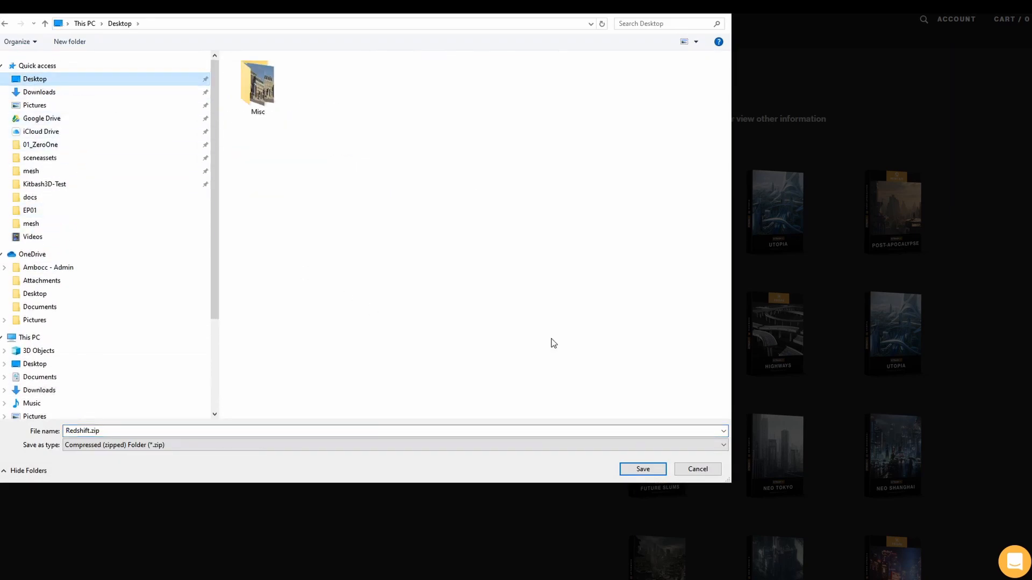
{"action": "left_click", "coordinate": [642, 470]}
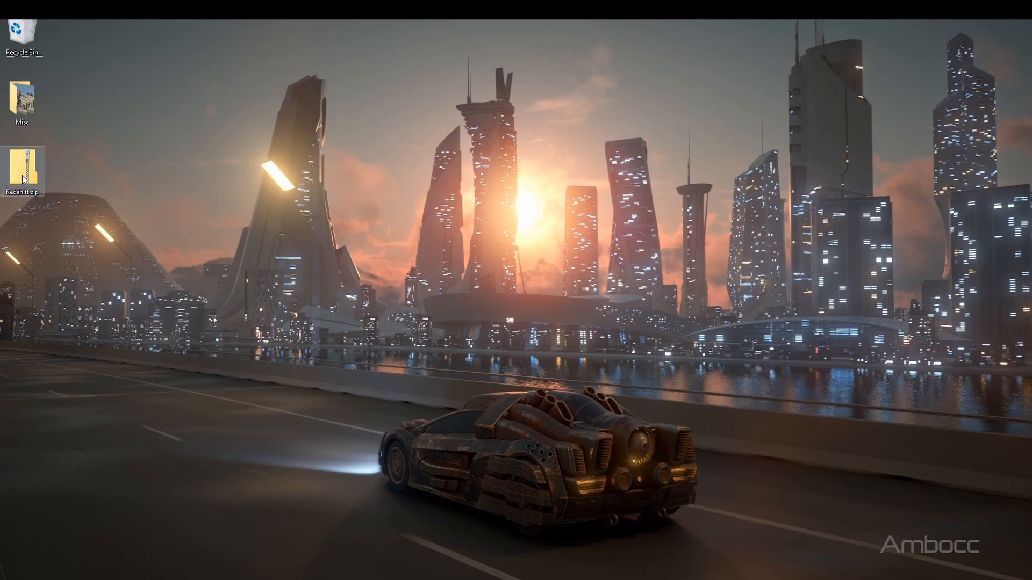
- Extract Redshift.zip with 7-Zip into its own Redshift folder and enter it
{"action": "right_click", "coordinate": [22, 167]}
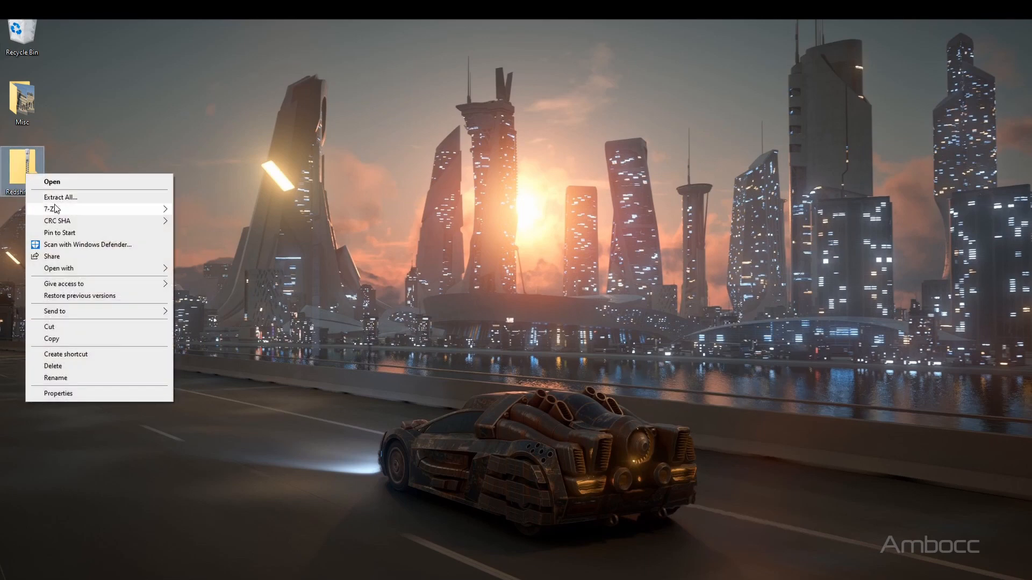
{"action": "left_click", "coordinate": [60, 197]}
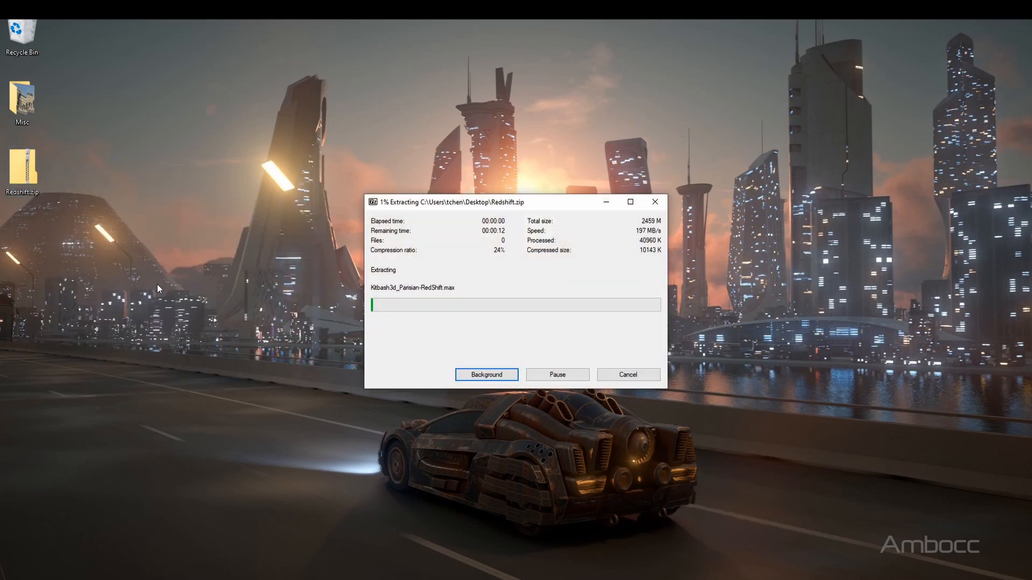
{"action": "left_click", "coordinate": [486, 374]}
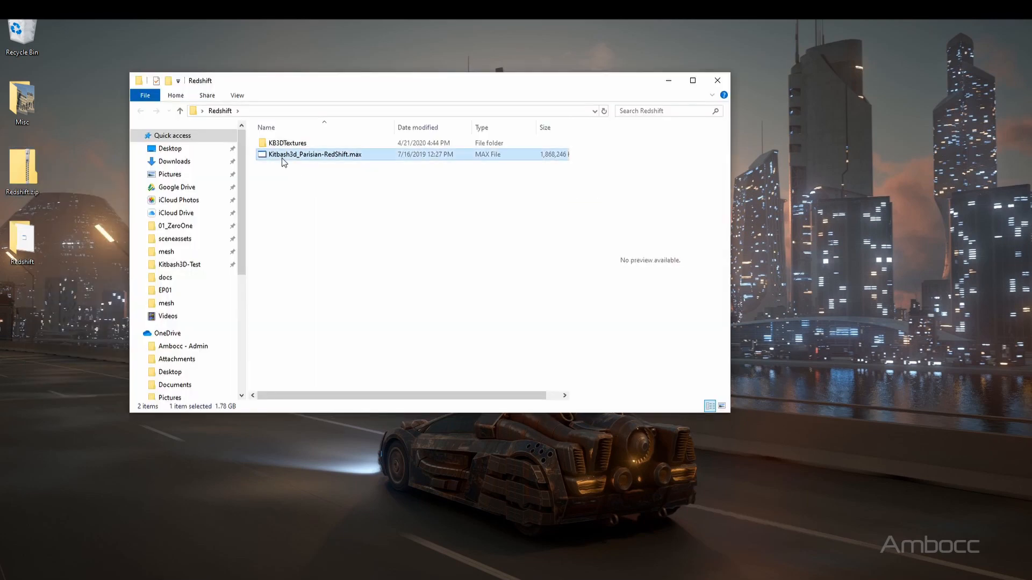
- Browse the KB3DTextures folder contents, then return to the Redshift folder
{"action": "left_click", "coordinate": [286, 143]}
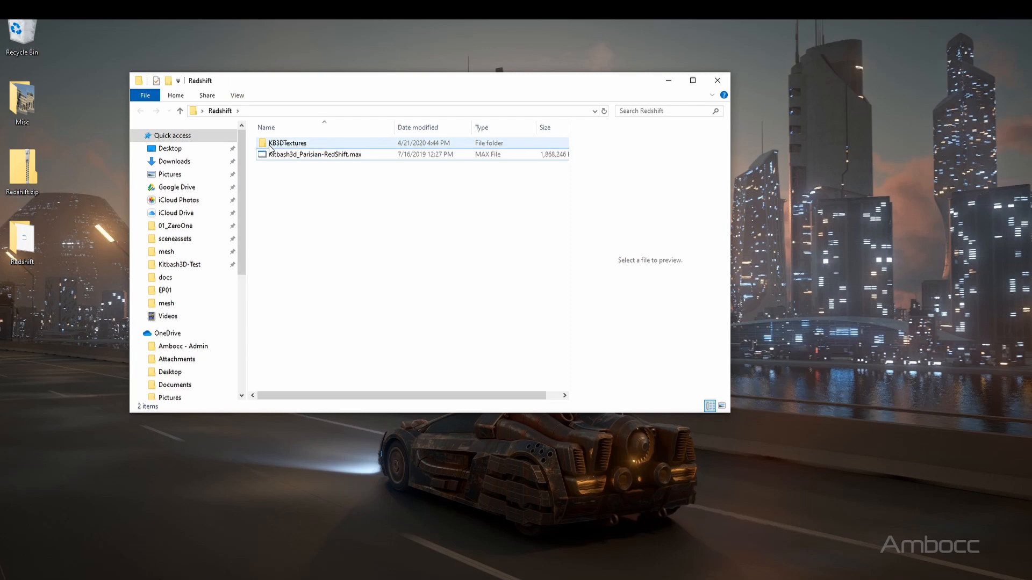
{"action": "mouse_move", "coordinate": [287, 143]}
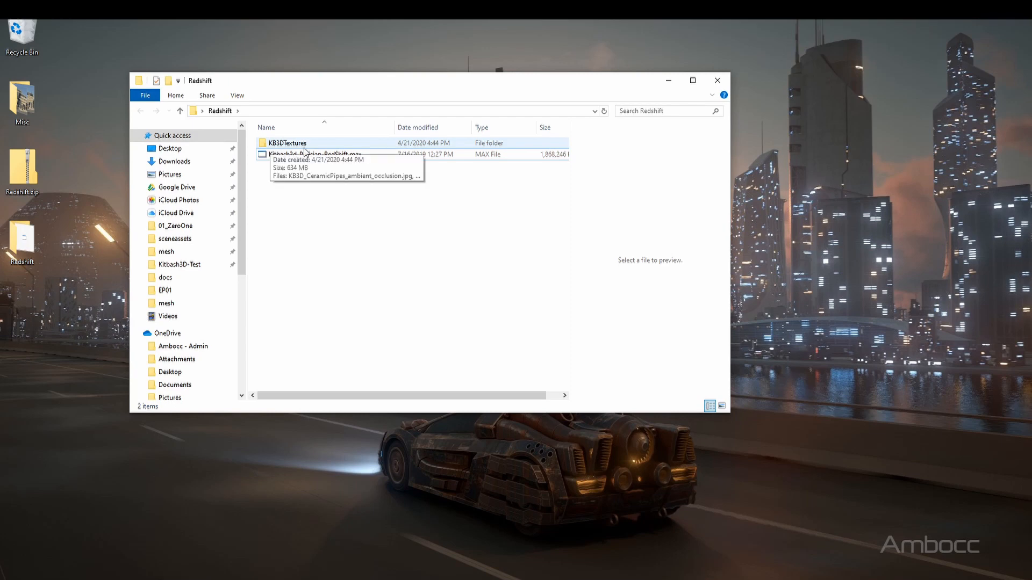
{"action": "double_click", "coordinate": [286, 143]}
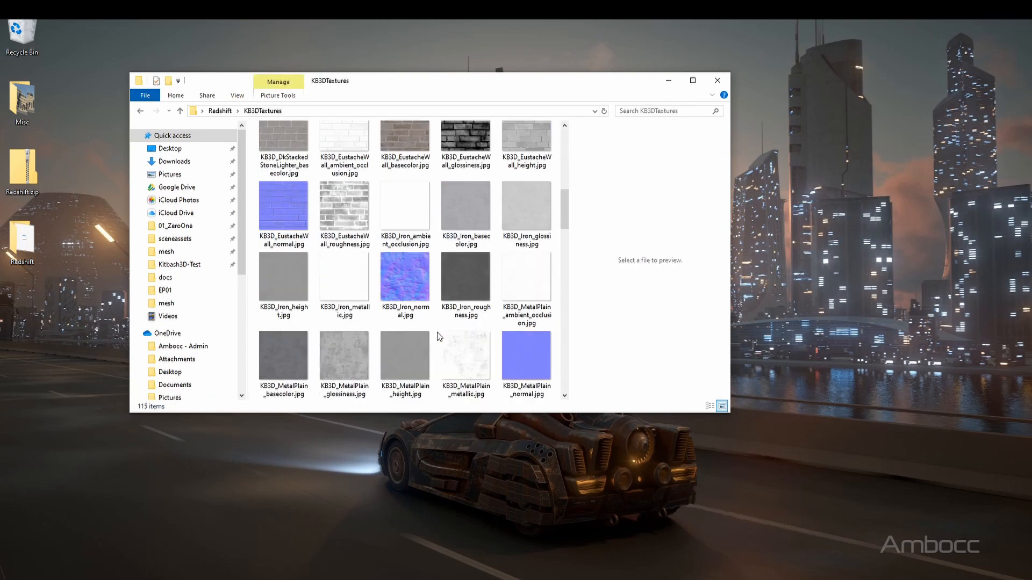
{"action": "scroll", "scroll_direction": "down", "scroll_amount": 3}
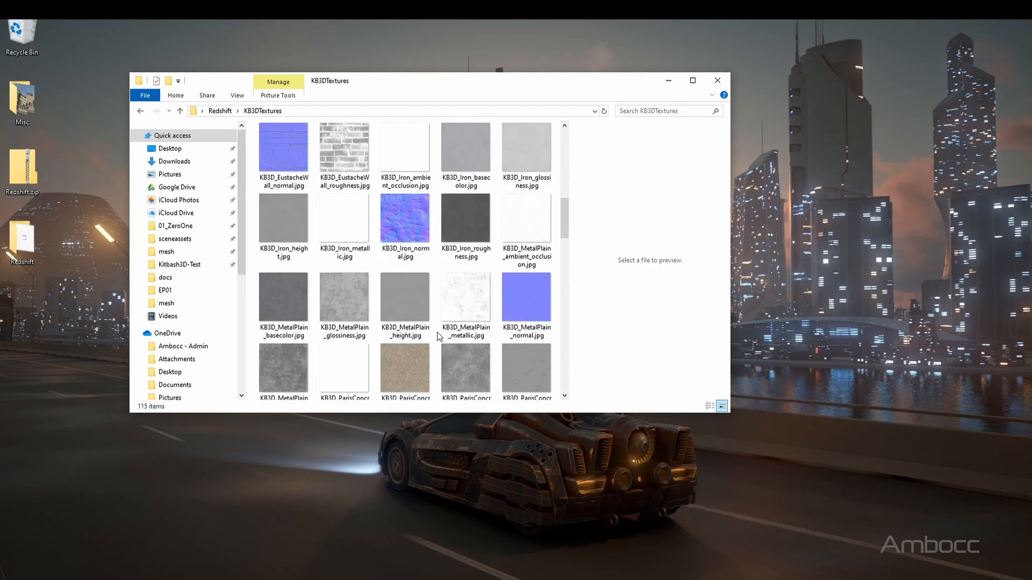
{"action": "left_click", "coordinate": [179, 110]}
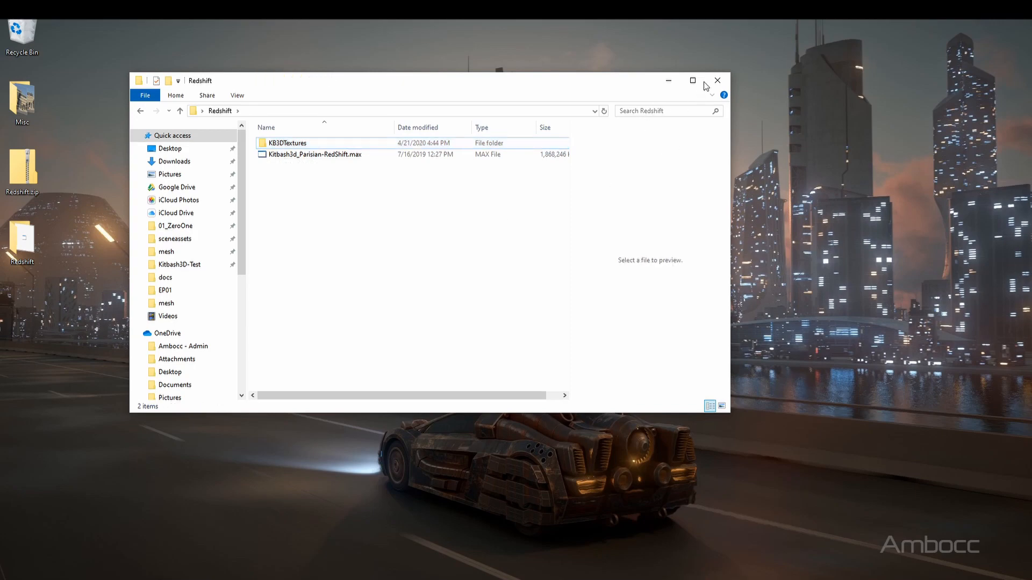
- Open the Kitbash3d_Parisian-RedShift.max scene from the Redshift folder
{"action": "left_click", "coordinate": [716, 80]}
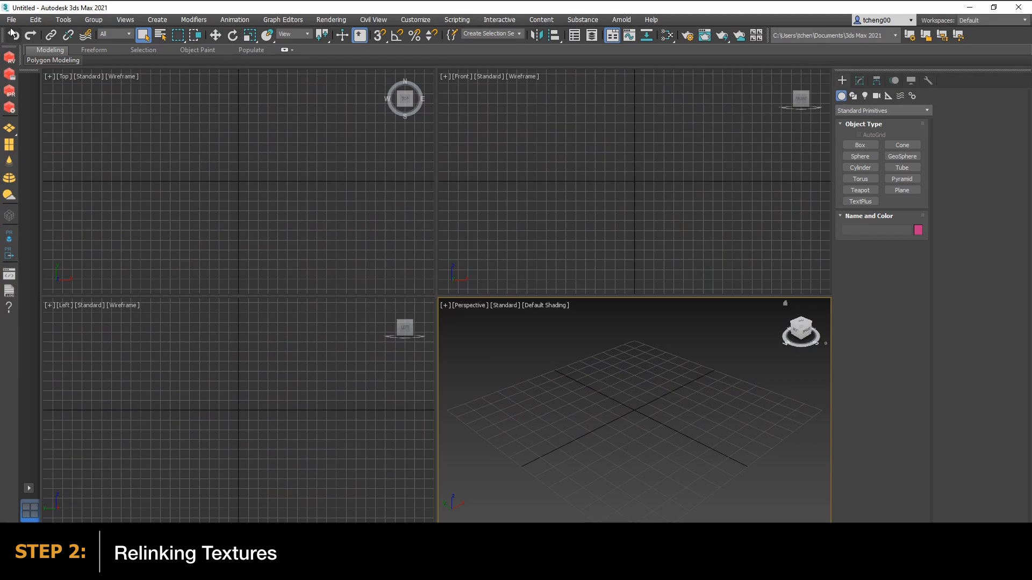
{"action": "left_click", "coordinate": [11, 19]}
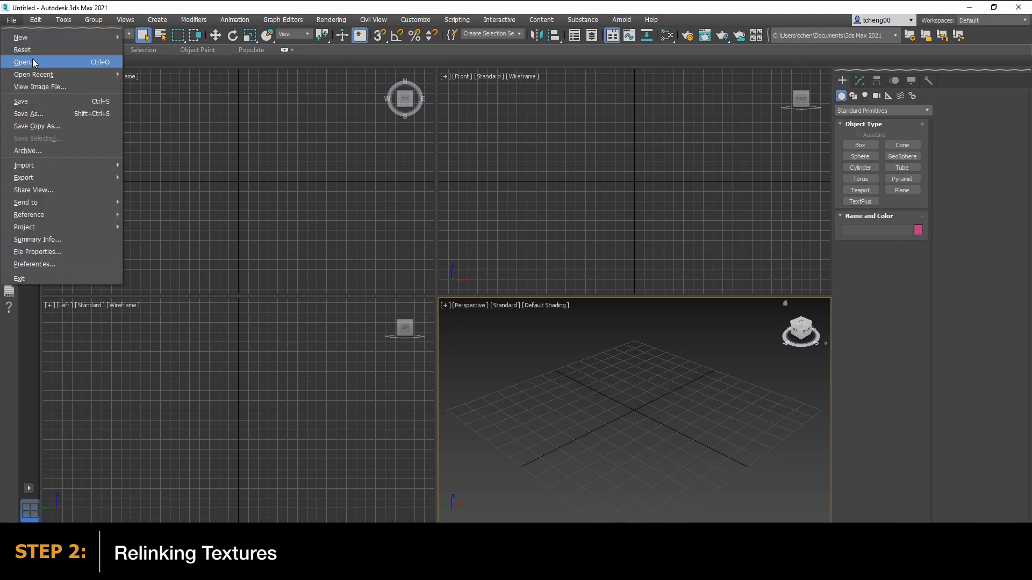
{"action": "left_click", "coordinate": [22, 62]}
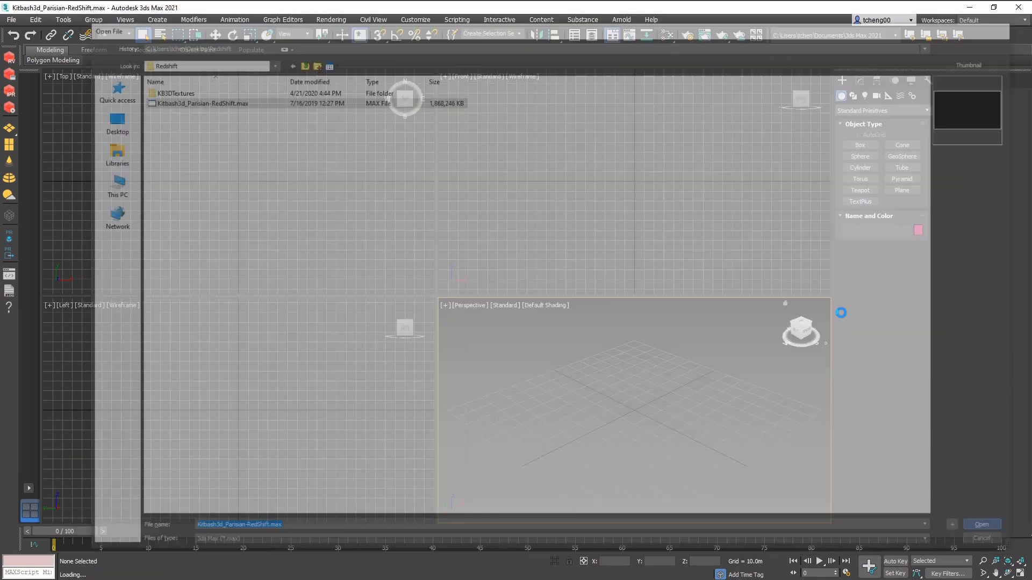
{"action": "left_click", "coordinate": [981, 525]}
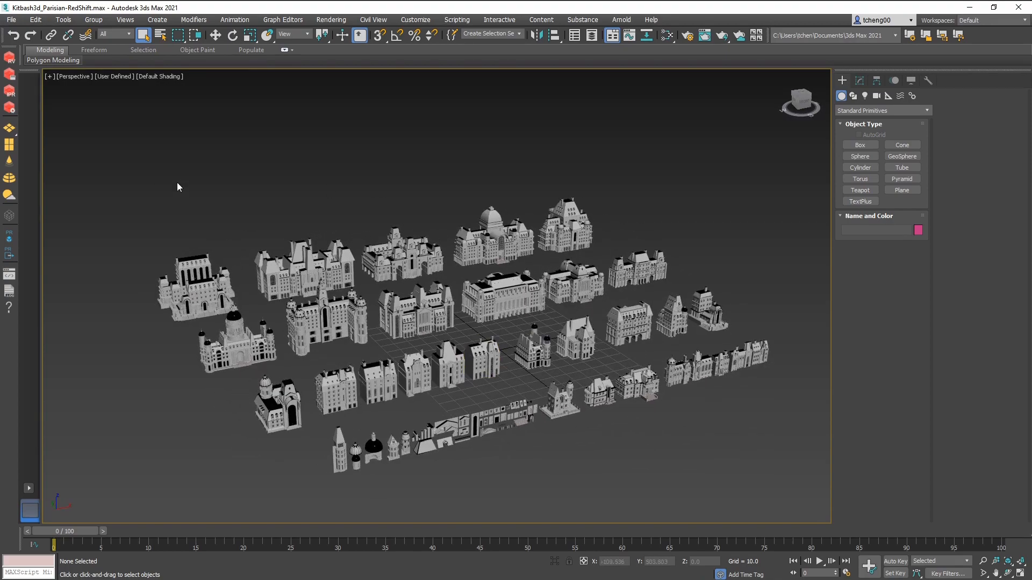
- Bring up Asset Tracking and select all the scene's texture maps
{"action": "left_click", "coordinate": [10, 19]}
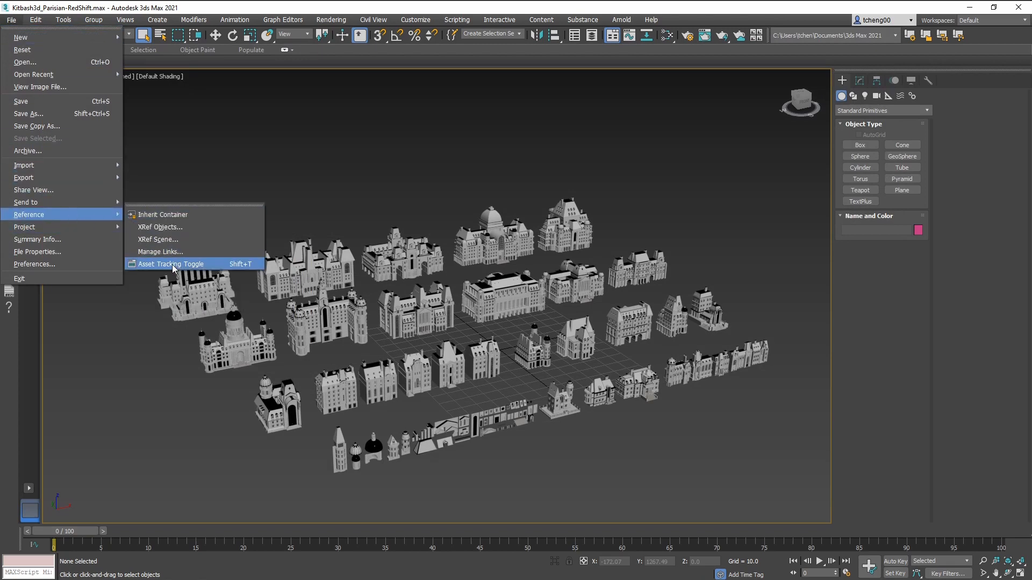
{"action": "mouse_move", "coordinate": [171, 263]}
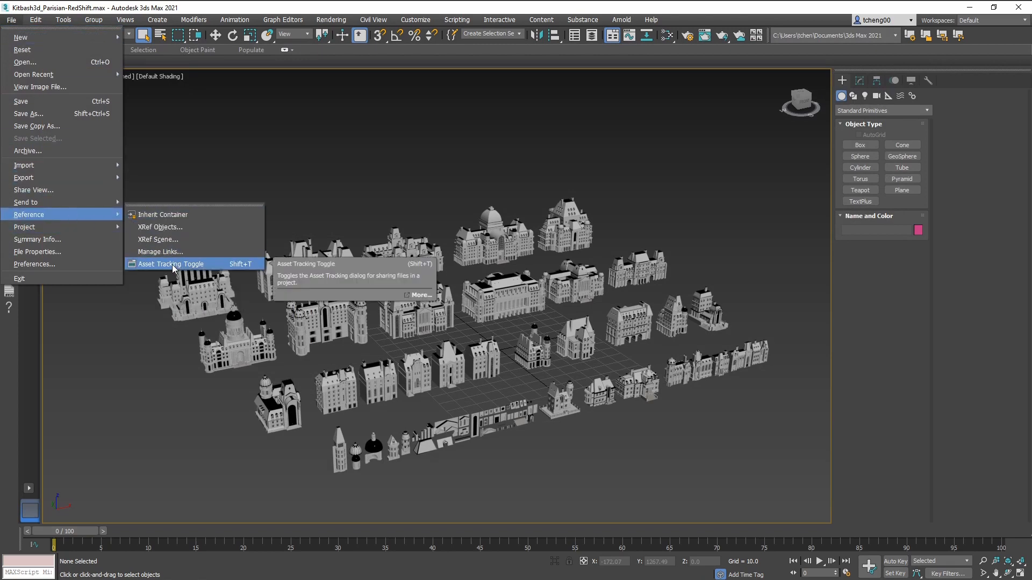
{"action": "left_click", "coordinate": [171, 263]}
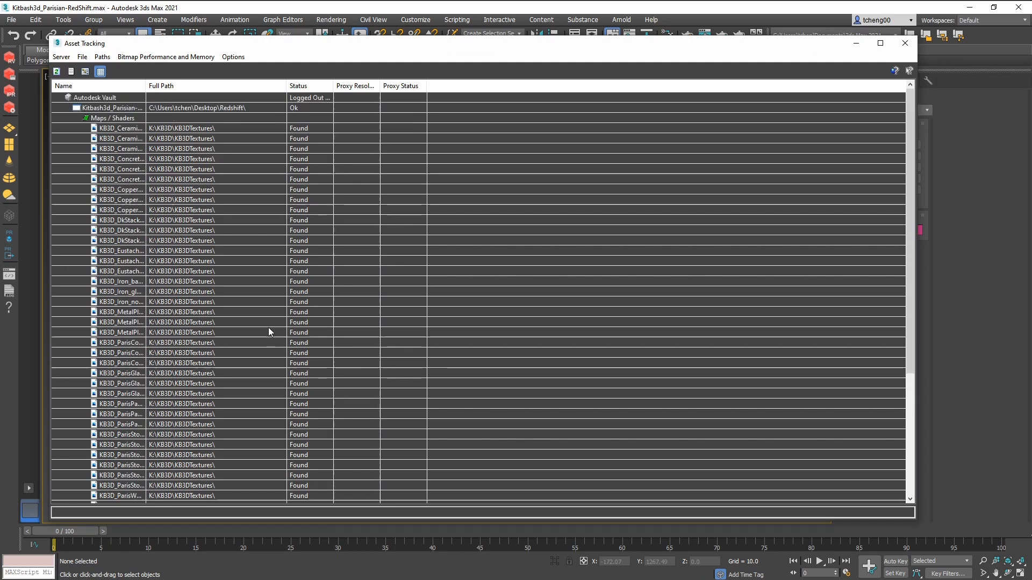
{"action": "left_click", "coordinate": [121, 128]}
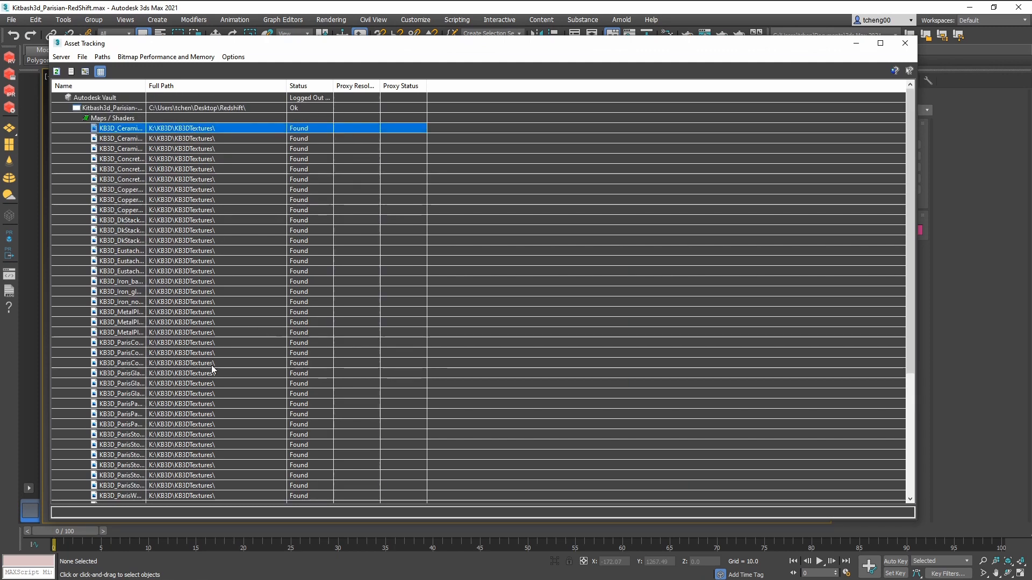
{"action": "scroll", "scroll_direction": "down", "scroll_amount": 3}
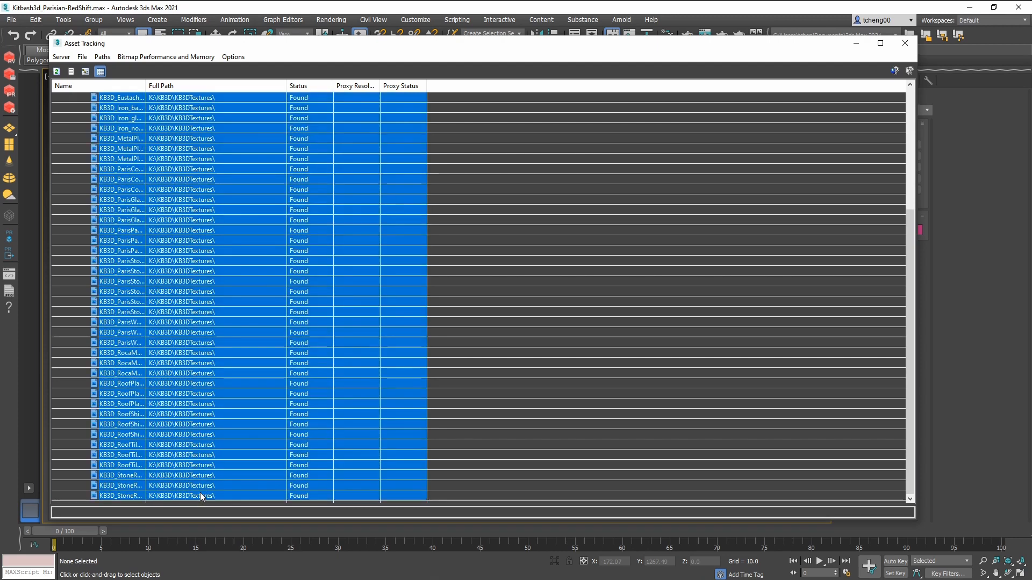
{"action": "scroll", "scroll_direction": "up", "scroll_amount": 3}
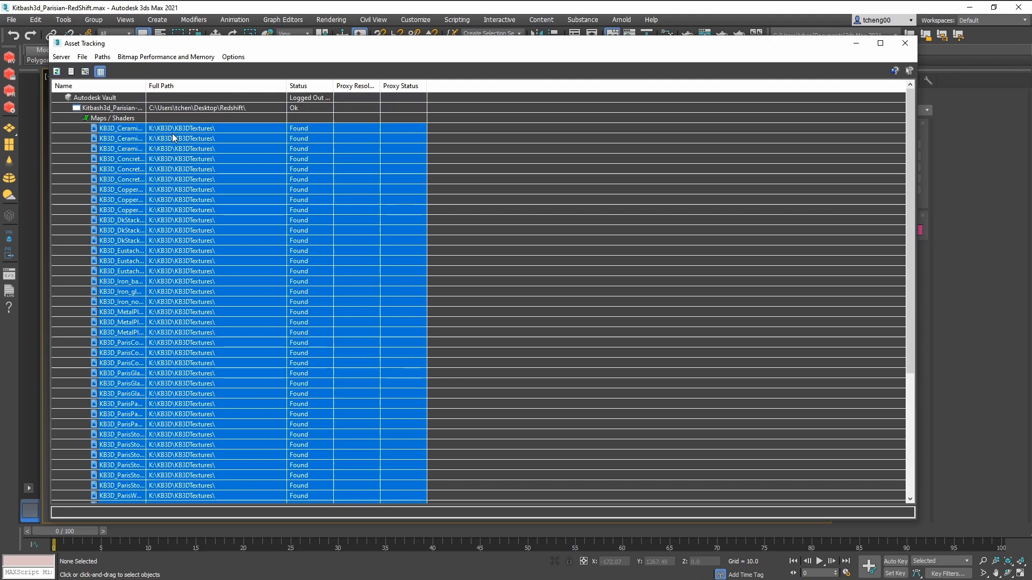
{"action": "mouse_move", "coordinate": [176, 135]}
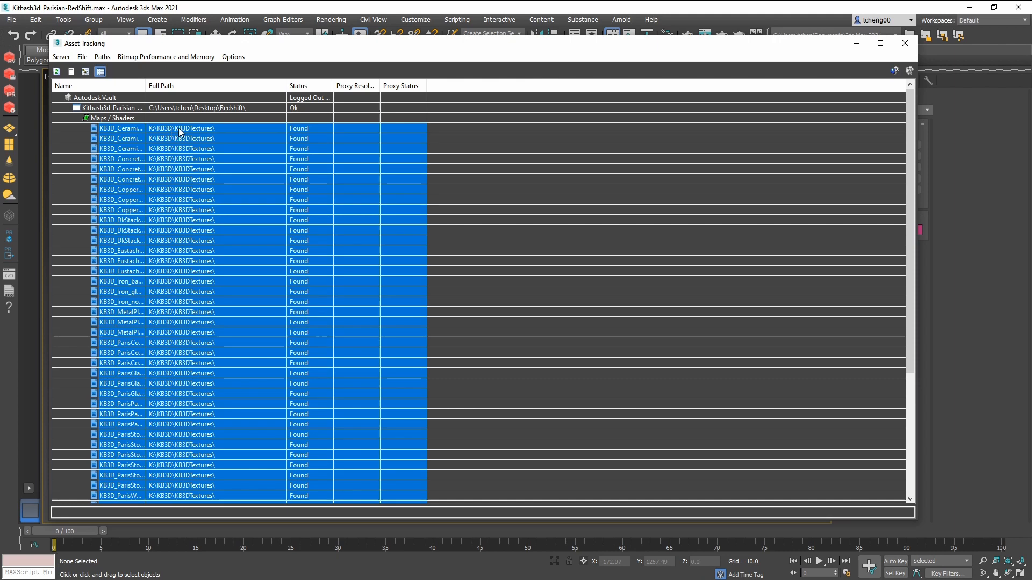
- Set the textures' path to Desktop\Redshift\KB3DTextures so every asset reports Ok
{"action": "left_click", "coordinate": [101, 57]}
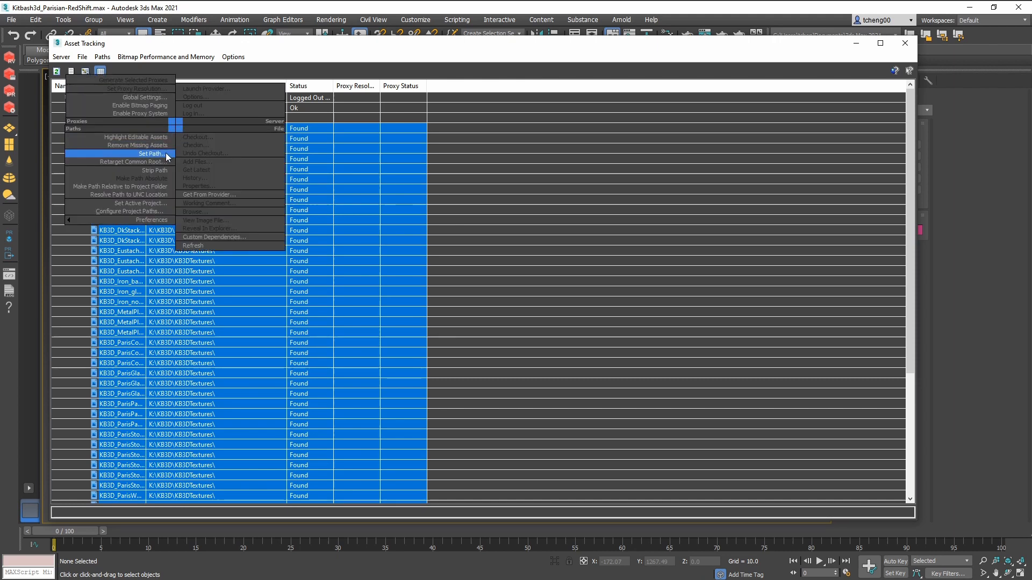
{"action": "left_click", "coordinate": [148, 153]}
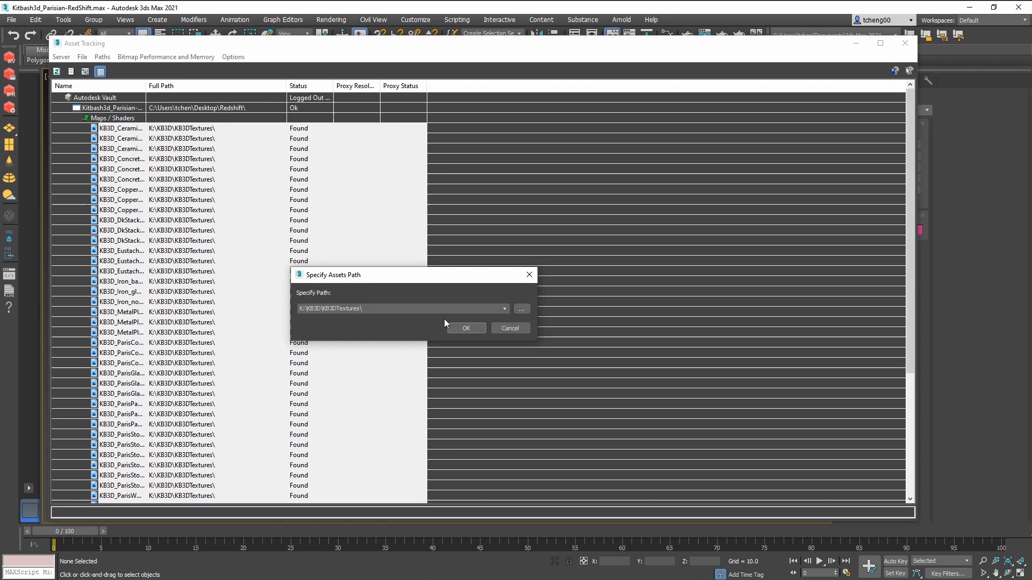
{"action": "left_click", "coordinate": [521, 309]}
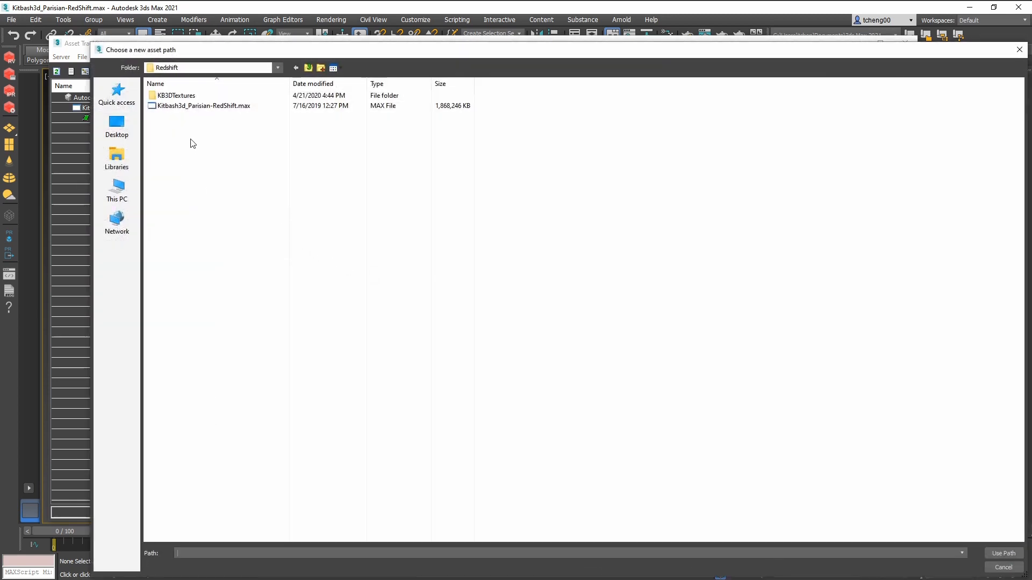
{"action": "left_click", "coordinate": [116, 125]}
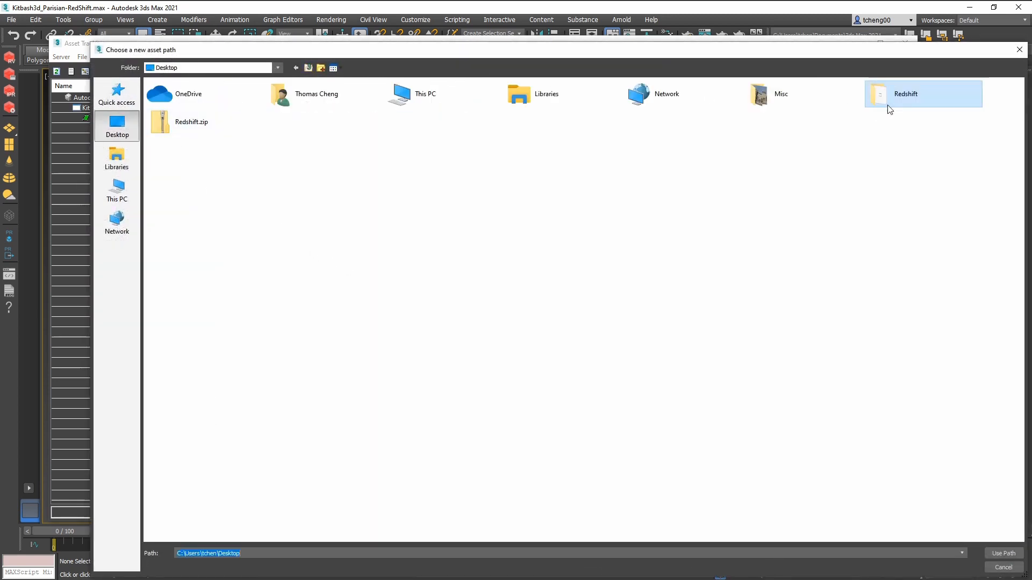
{"action": "double_click", "coordinate": [905, 93]}
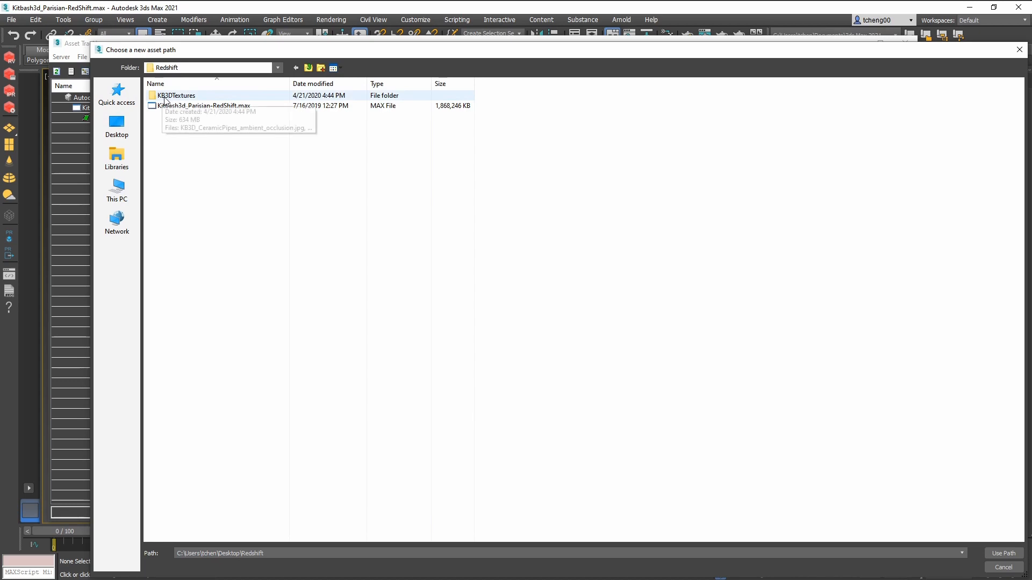
{"action": "double_click", "coordinate": [175, 96]}
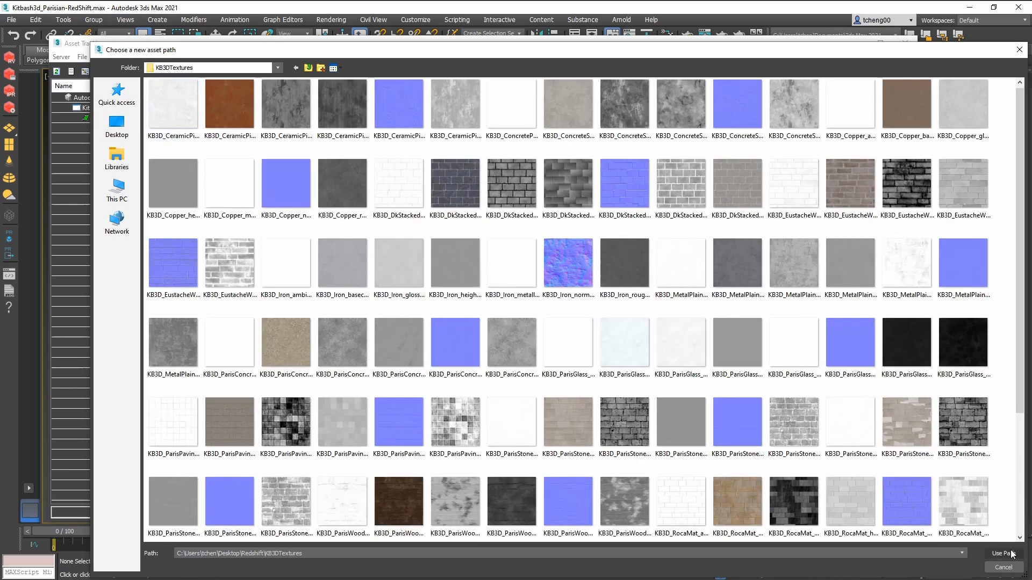
{"action": "left_click", "coordinate": [1001, 554]}
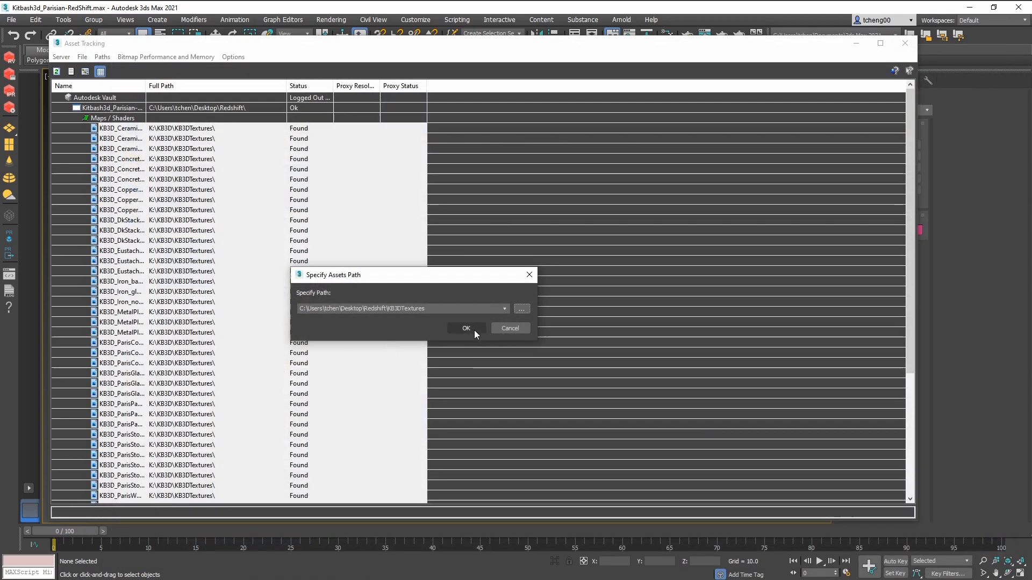
{"action": "left_click", "coordinate": [466, 328]}
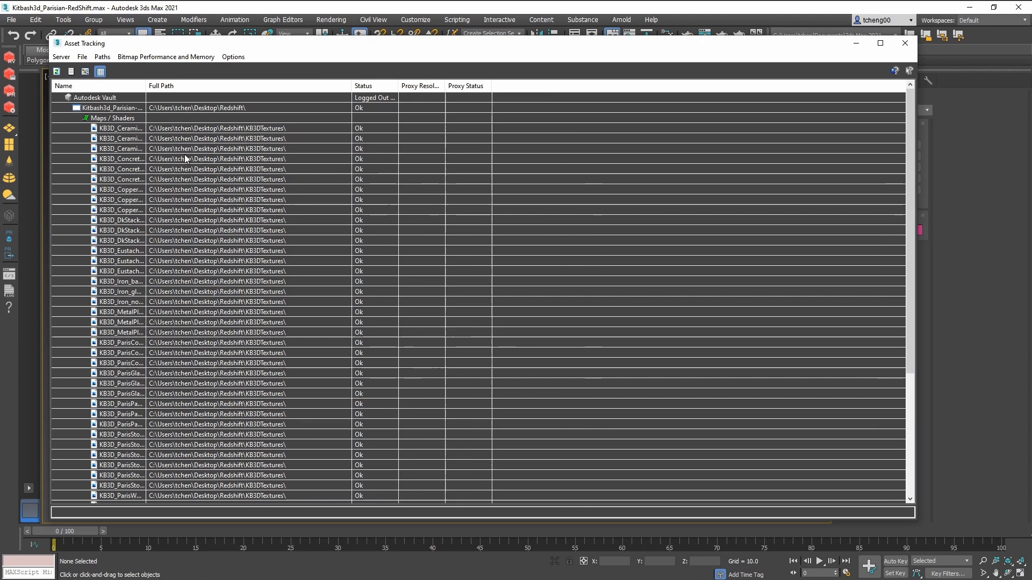
{"action": "scroll", "scroll_direction": "down", "scroll_amount": 3}
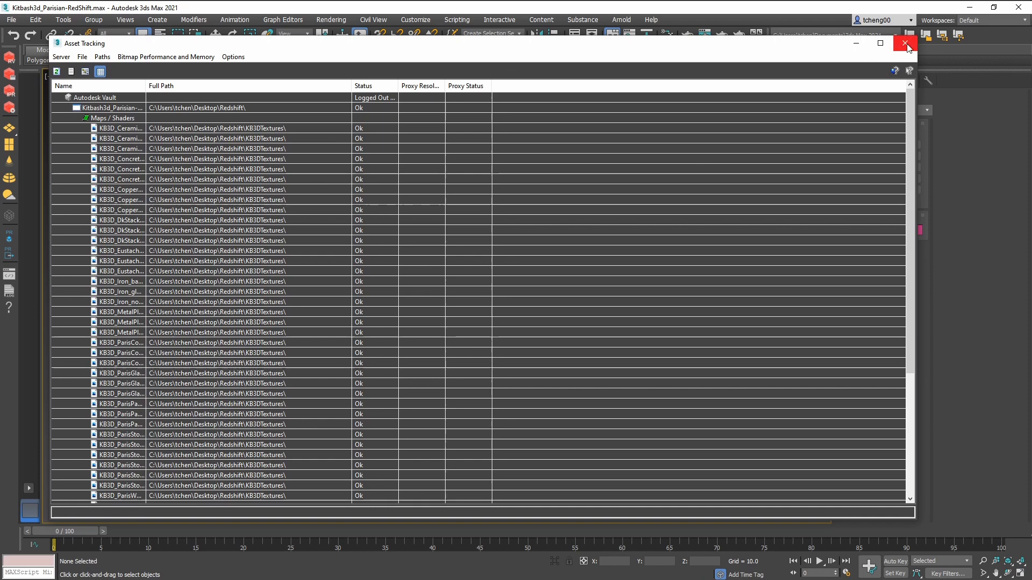
- Close Asset Tracking and browse the building groups in the Scene Explorer
{"action": "left_click", "coordinate": [906, 43]}
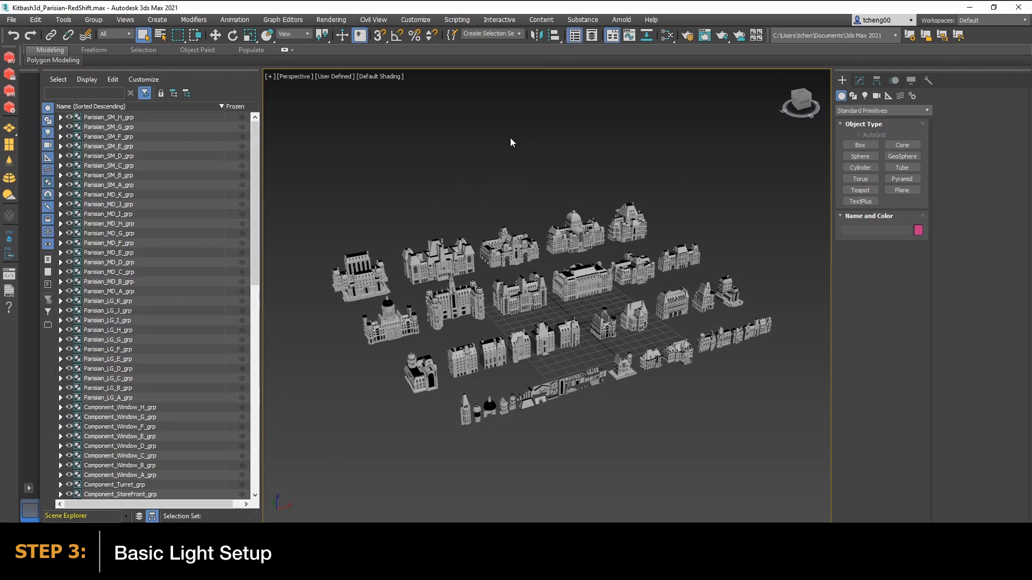
{"action": "scroll", "scroll_direction": "down", "scroll_amount": 3}
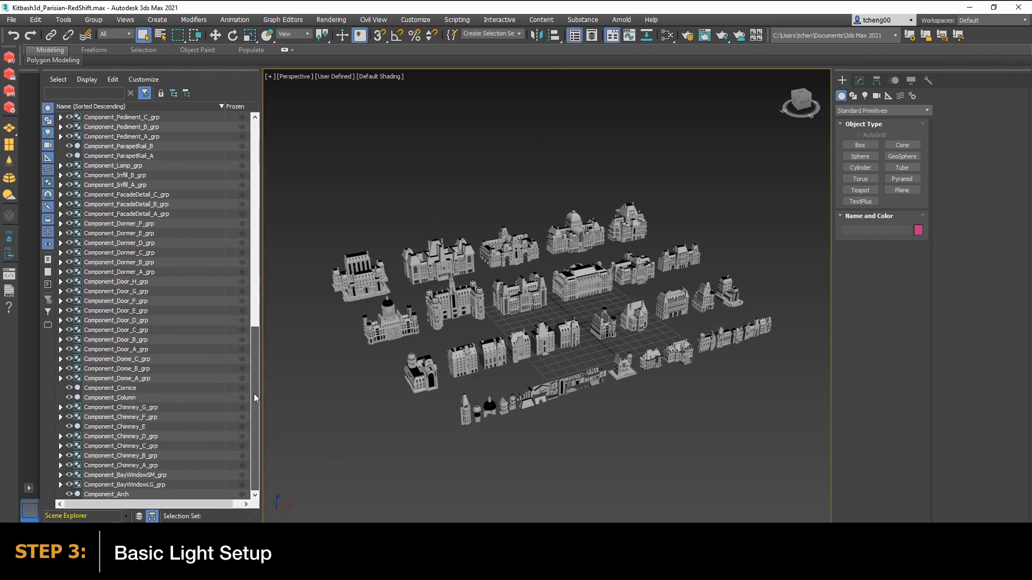
{"action": "scroll", "scroll_direction": "up", "scroll_amount": 3}
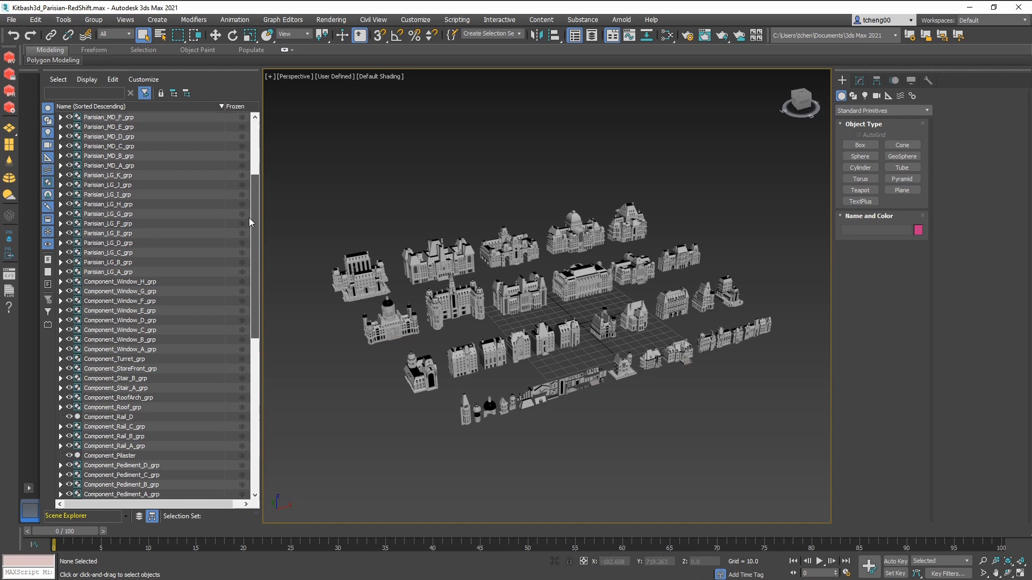
{"action": "scroll", "scroll_direction": "down", "scroll_amount": 3}
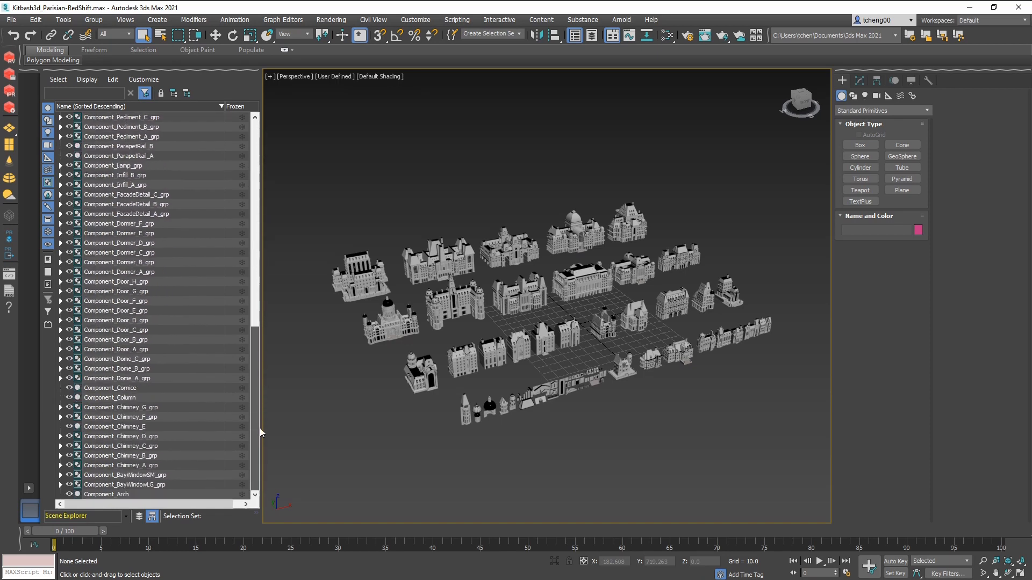
{"action": "mouse_move", "coordinate": [803, 72]}
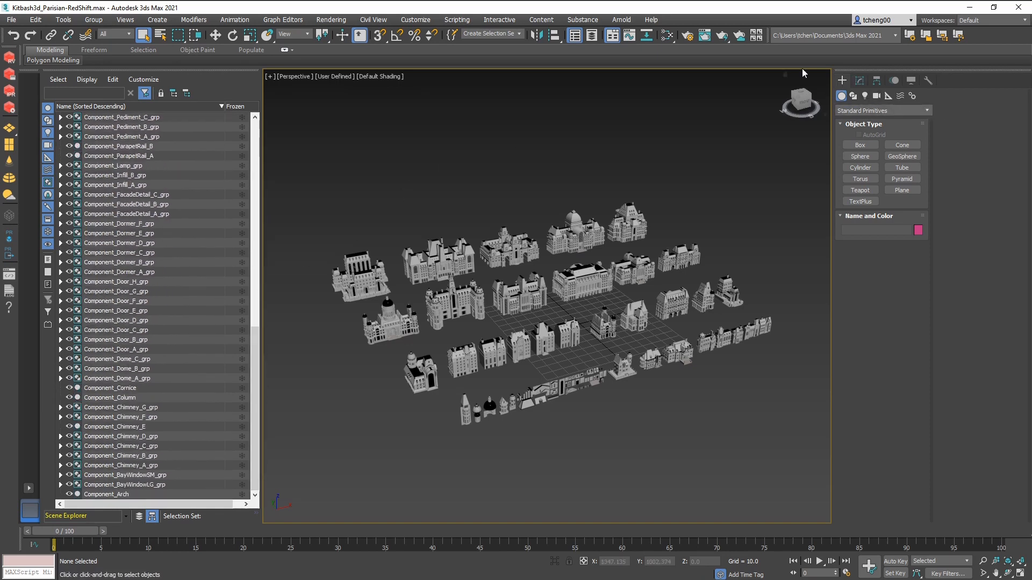
- Place a Redshift Sun light (RsSun001) in the Parisian scene
{"action": "left_click", "coordinate": [865, 95]}
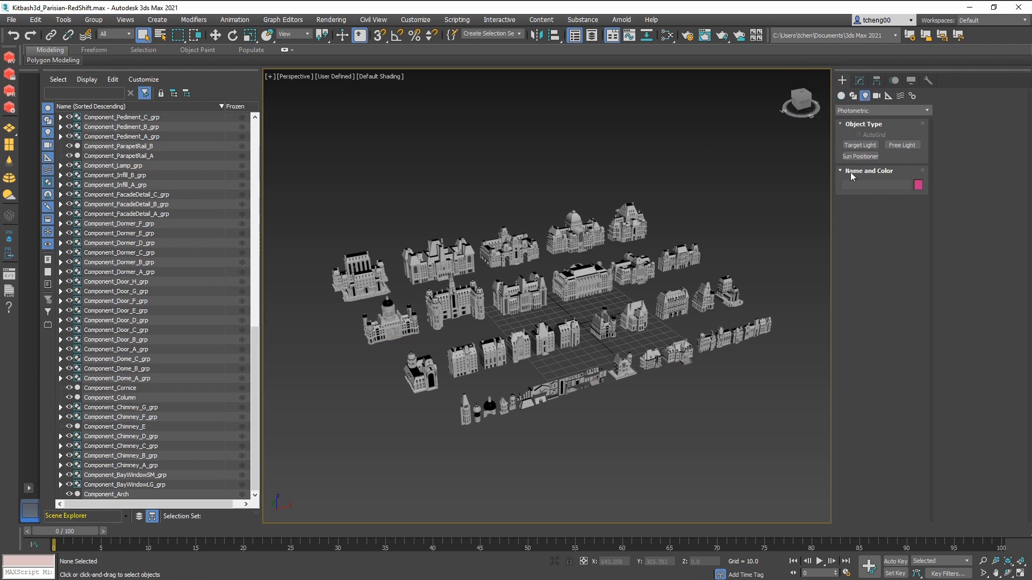
{"action": "left_click", "coordinate": [881, 109]}
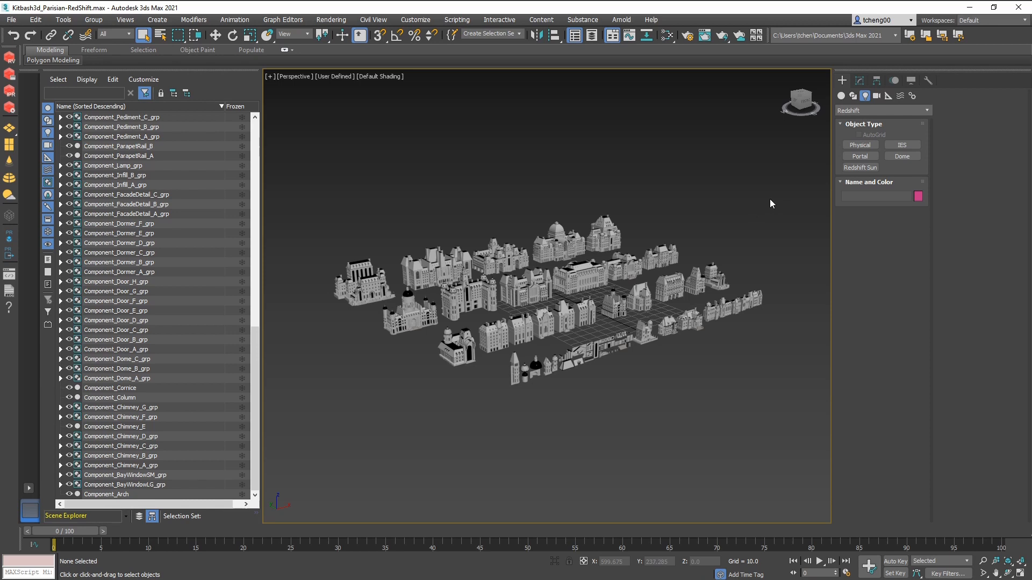
{"action": "left_click", "coordinate": [860, 168]}
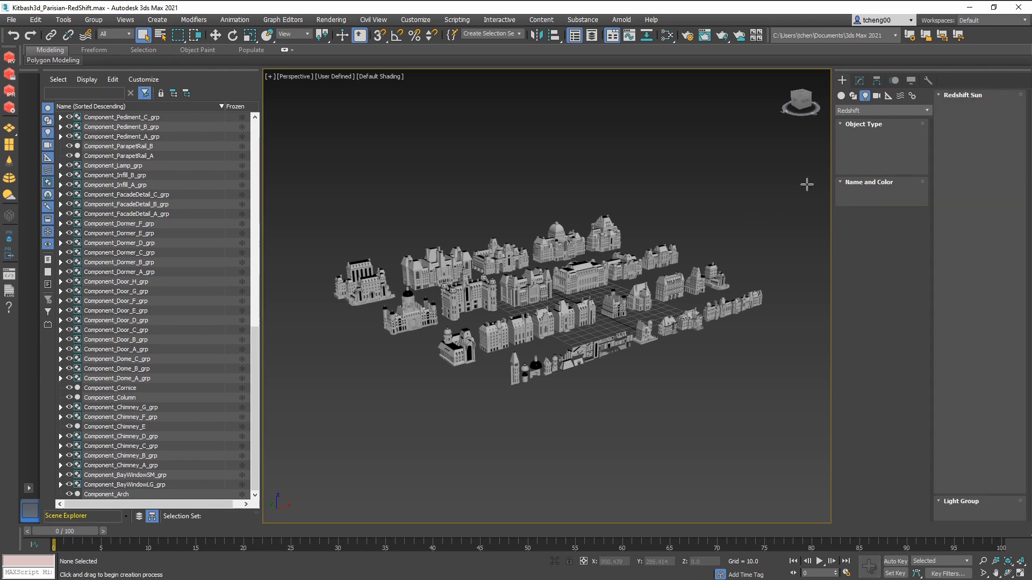
{"action": "left_click", "coordinate": [859, 168]}
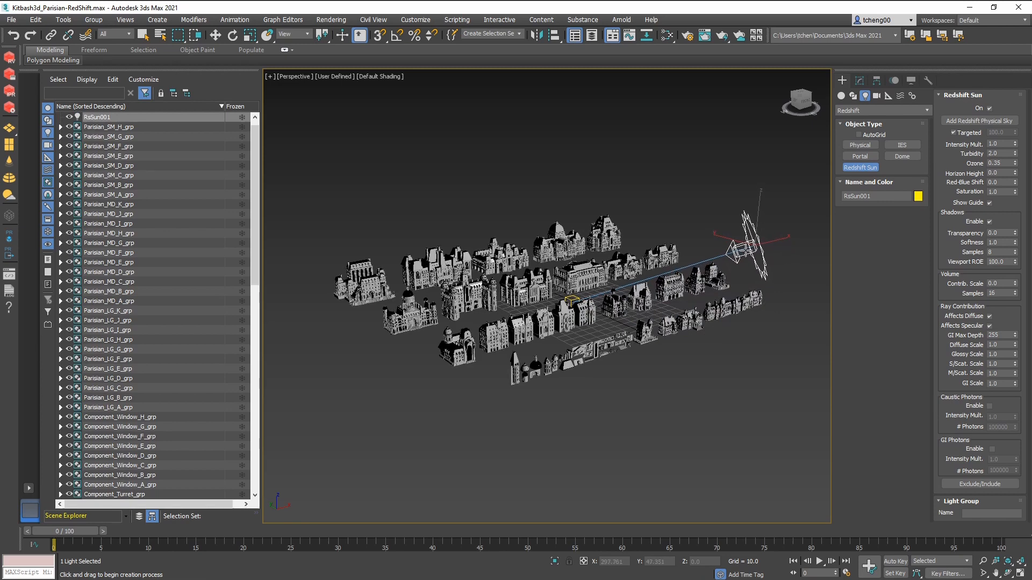
- Add a Redshift Physical Sky to the sun from its Modify parameters
{"action": "left_click", "coordinate": [860, 79]}
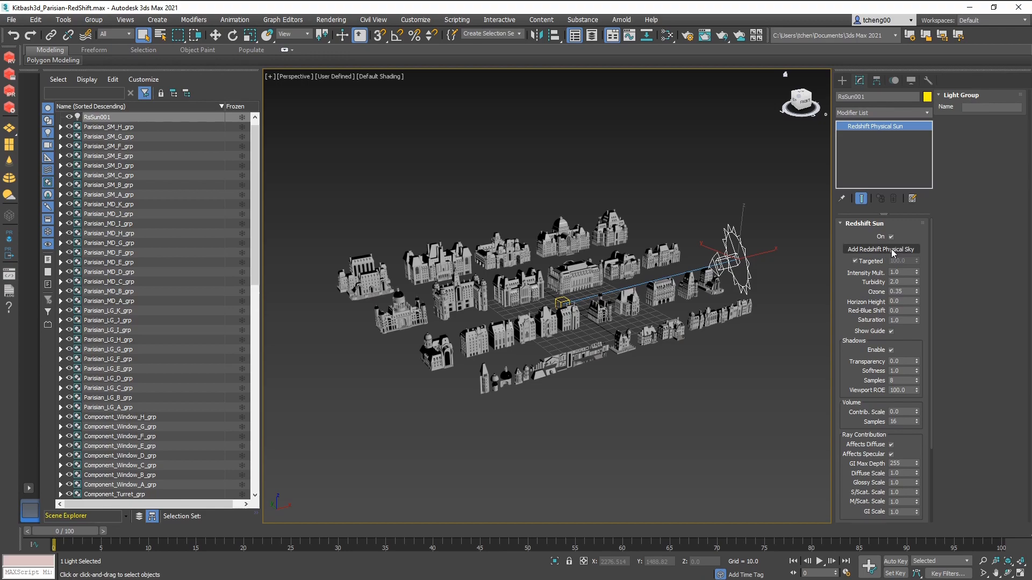
{"action": "left_click", "coordinate": [880, 248]}
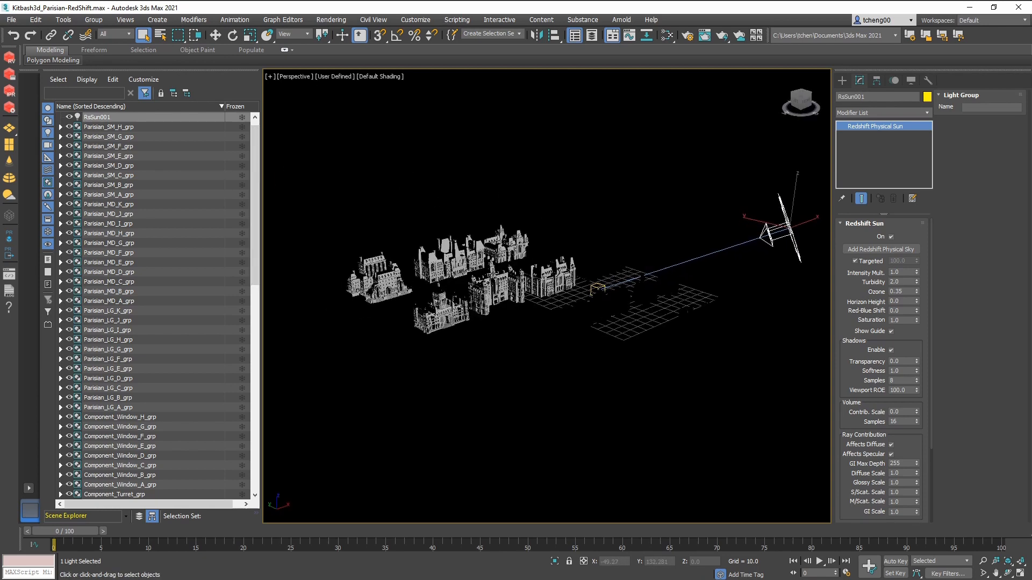
- Show the Environment settings with RS Physical Sky as the environment map
{"action": "left_click", "coordinate": [330, 19]}
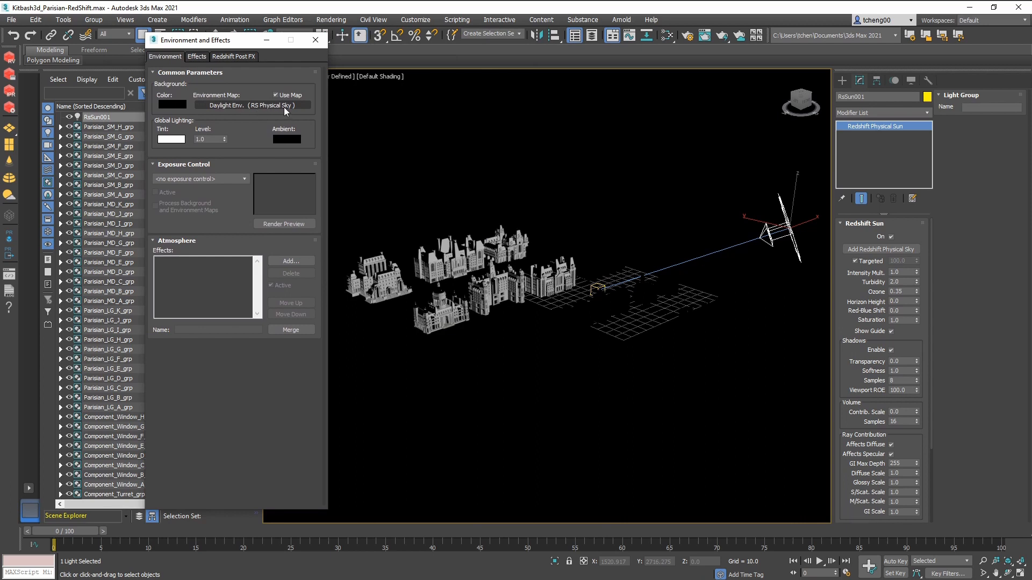
- Run a Redshift Render View preview of the sunlit Parisian_LG_A_grp building
{"action": "left_click", "coordinate": [315, 40]}
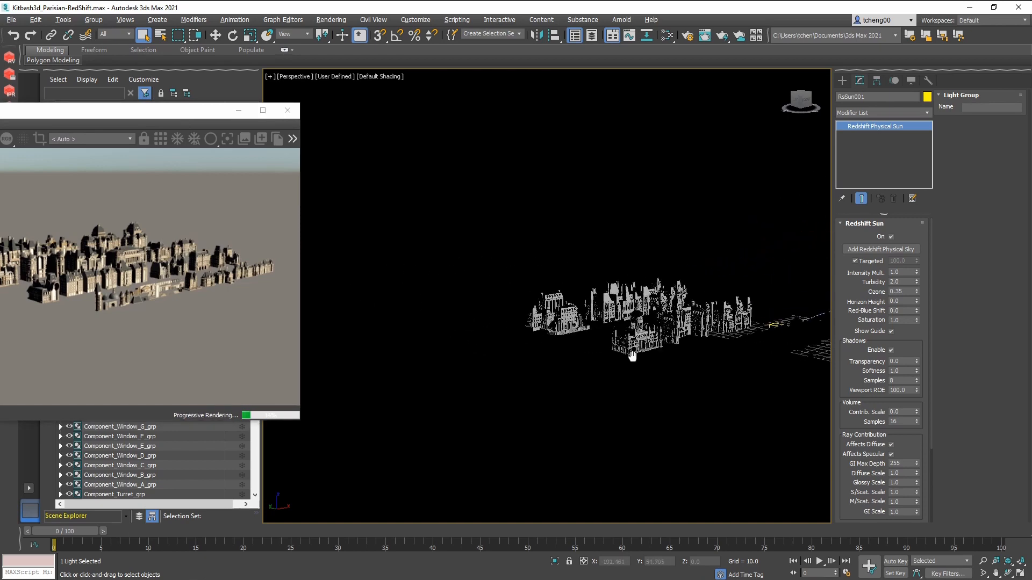
{"action": "left_click", "coordinate": [576, 316]}
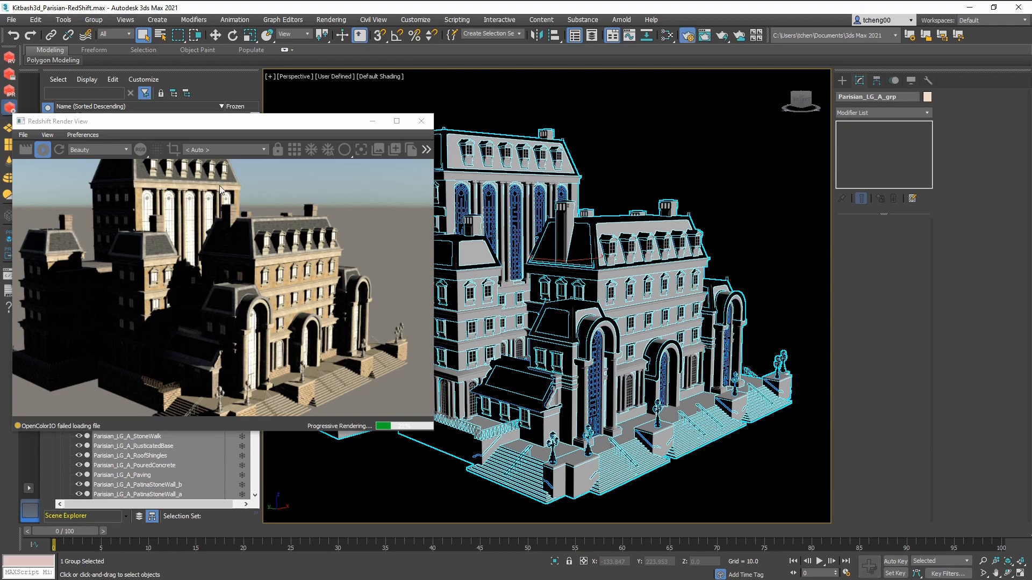
{"action": "left_click", "coordinate": [322, 35]}
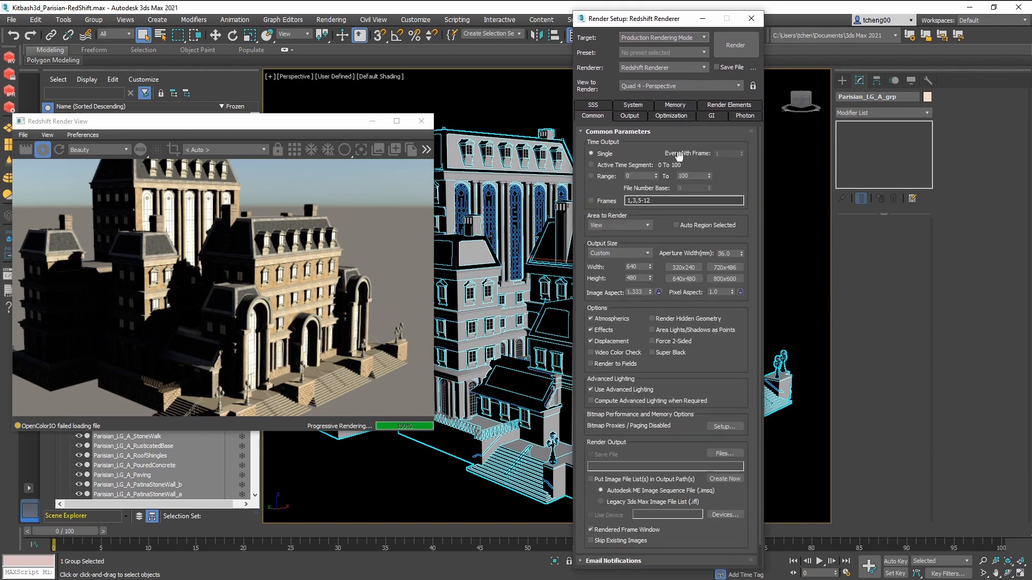
- Set Redshift's primary and secondary GI engines to Brute Force
{"action": "left_click", "coordinate": [719, 116]}
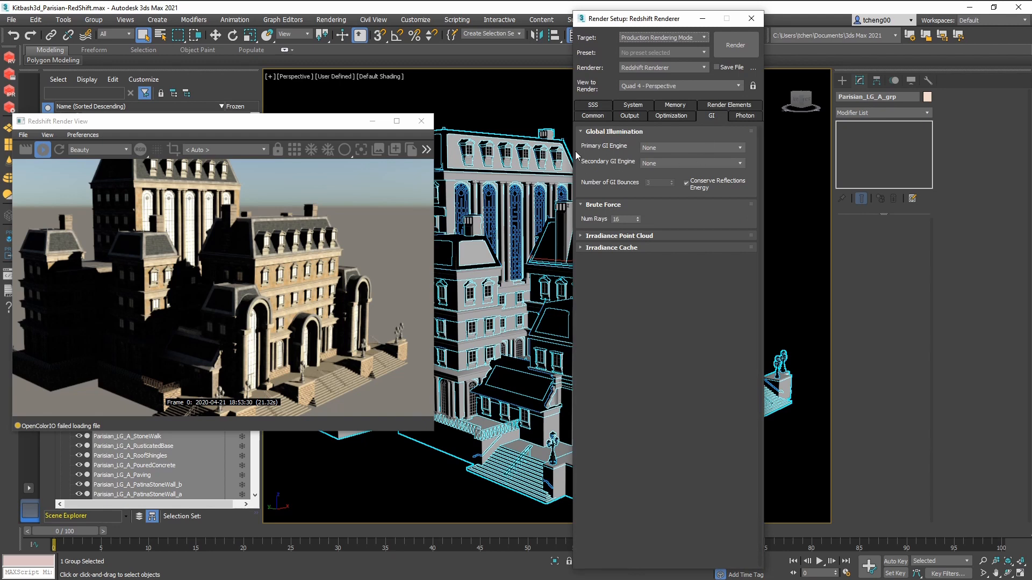
{"action": "mouse_move", "coordinate": [646, 149]}
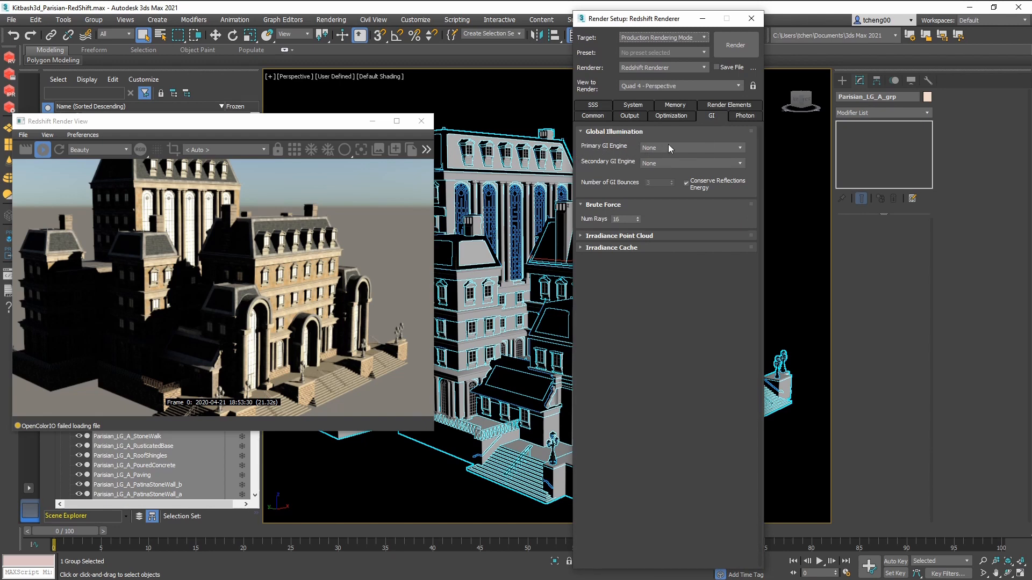
{"action": "mouse_move", "coordinate": [623, 168]}
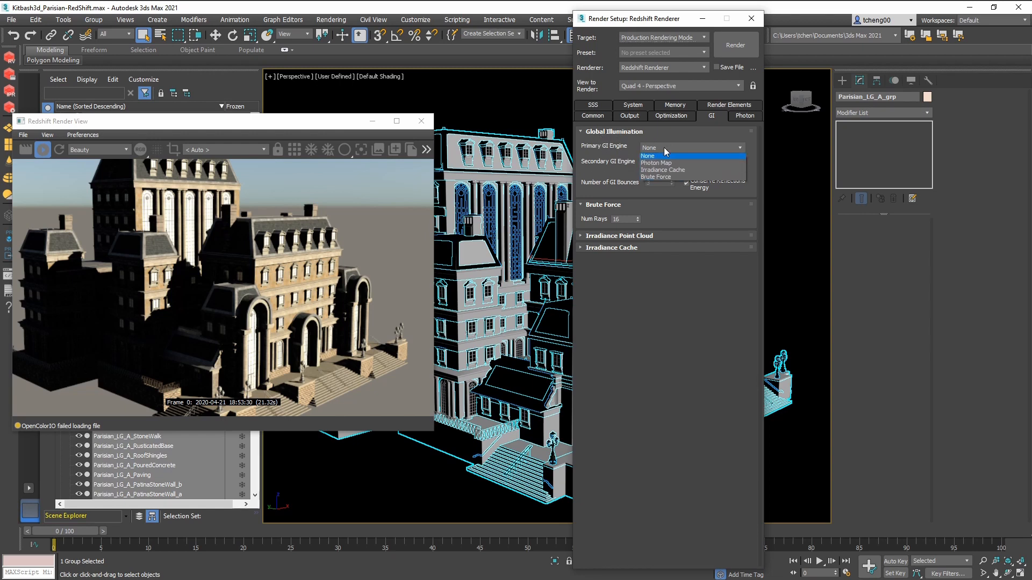
{"action": "left_click", "coordinate": [656, 177]}
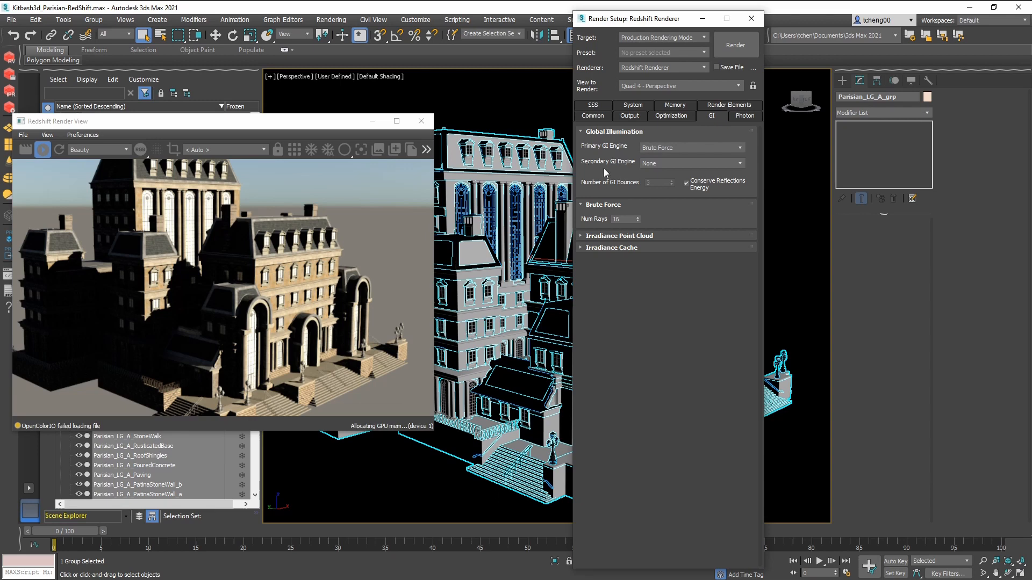
{"action": "left_click", "coordinate": [691, 162]}
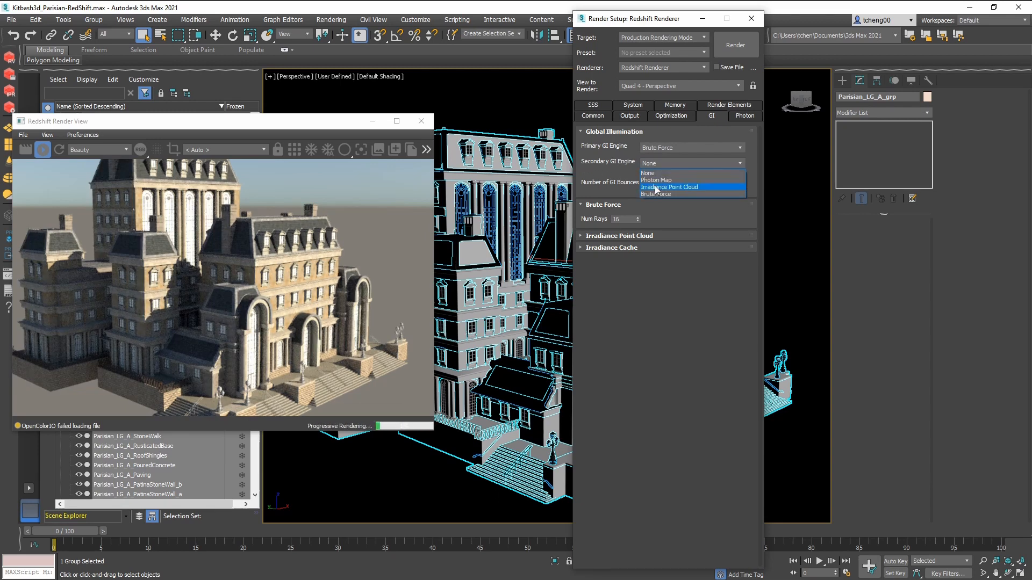
{"action": "left_click", "coordinate": [654, 195]}
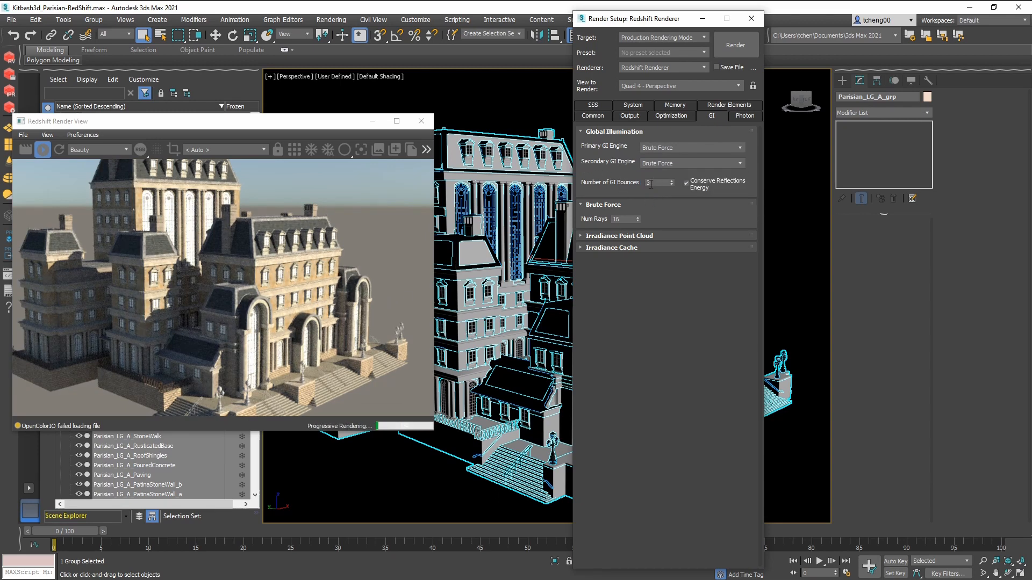
{"action": "mouse_move", "coordinate": [598, 241]}
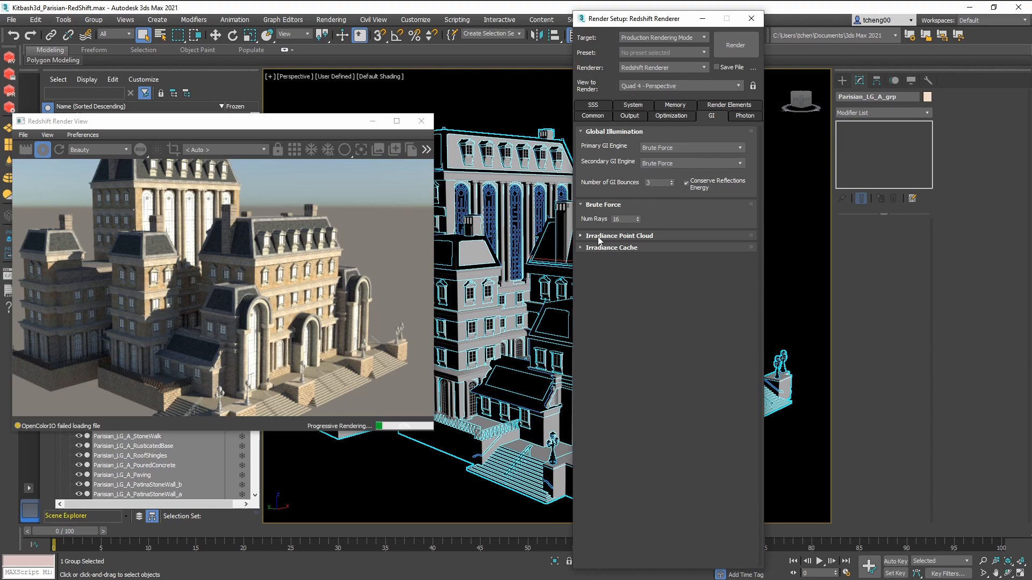
{"action": "left_click", "coordinate": [629, 116]}
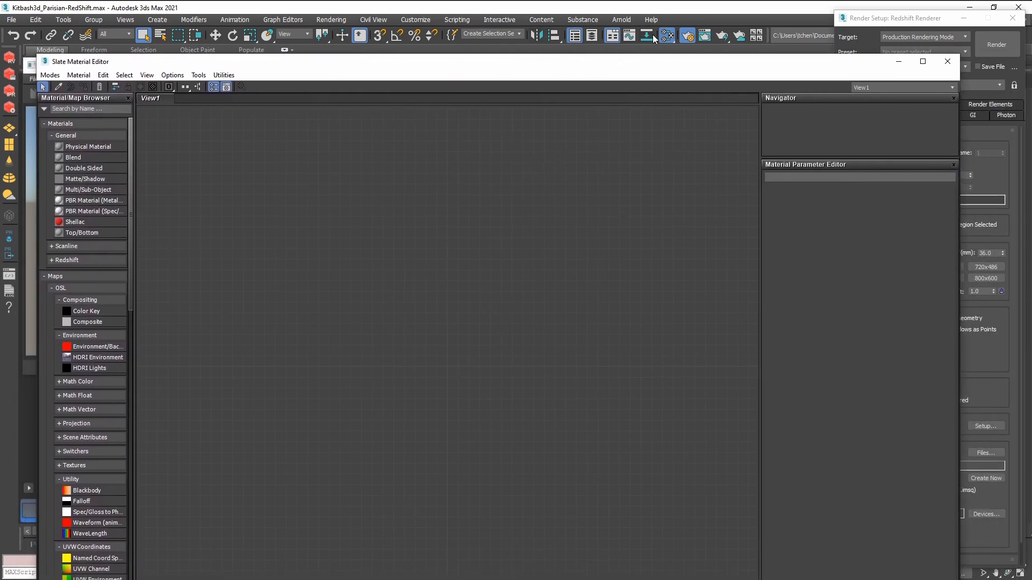
{"action": "mouse_move", "coordinate": [666, 36]}
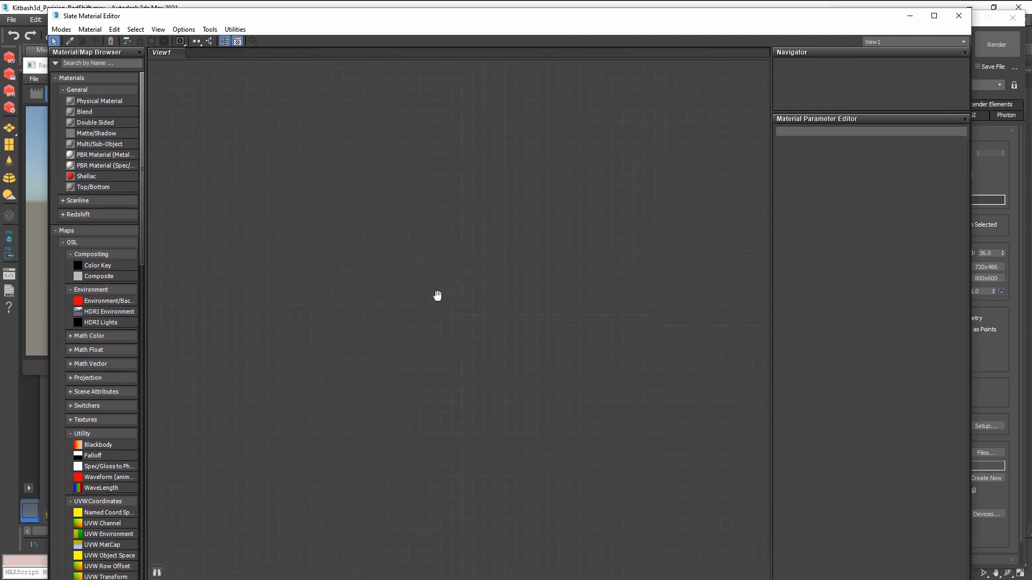
- Set the Gloss RS Material's diffuse colour to near-black (Value 5) to darken the glass
{"action": "left_click", "coordinate": [89, 29]}
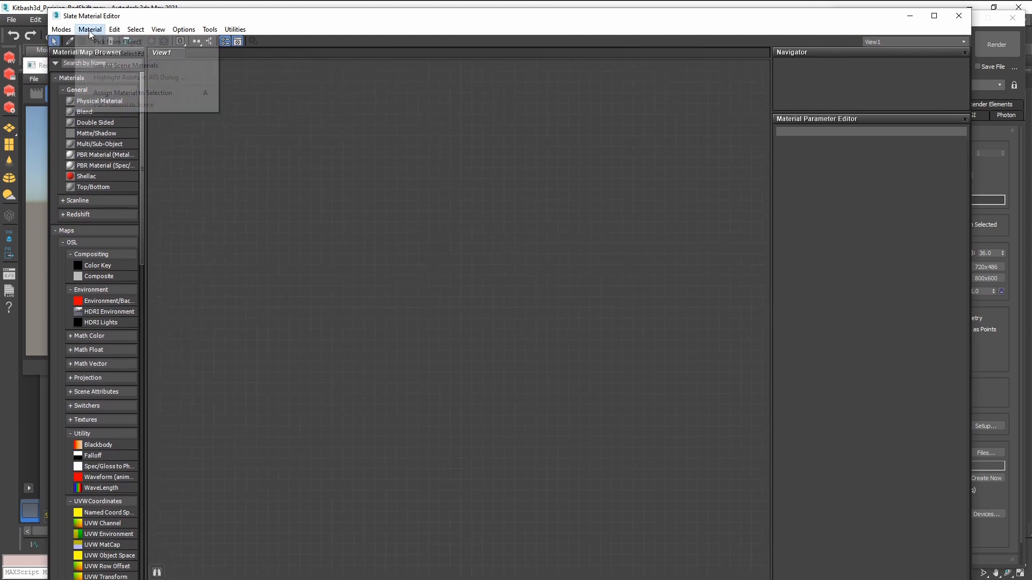
{"action": "mouse_move", "coordinate": [126, 66]}
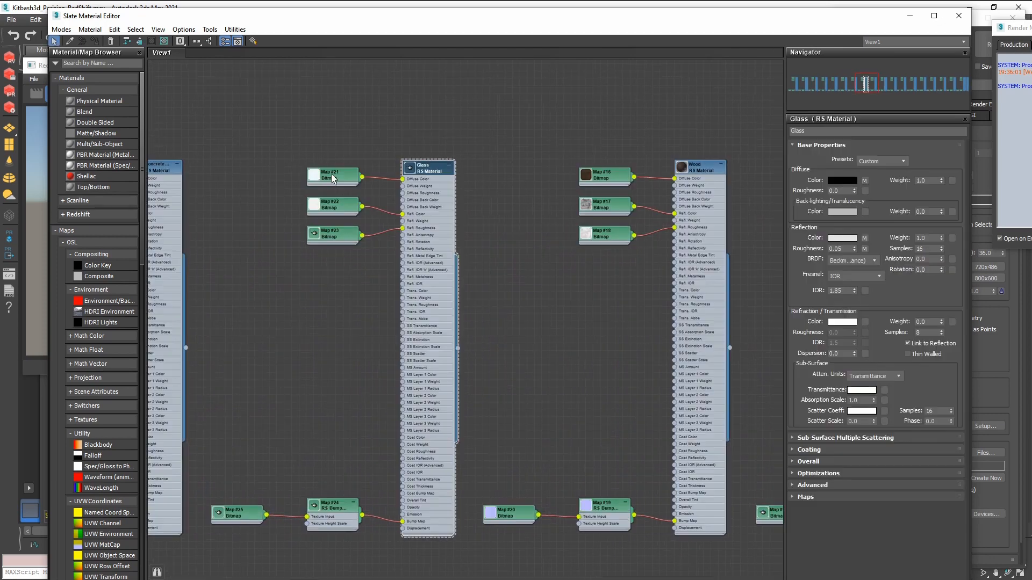
{"action": "left_click", "coordinate": [332, 174]}
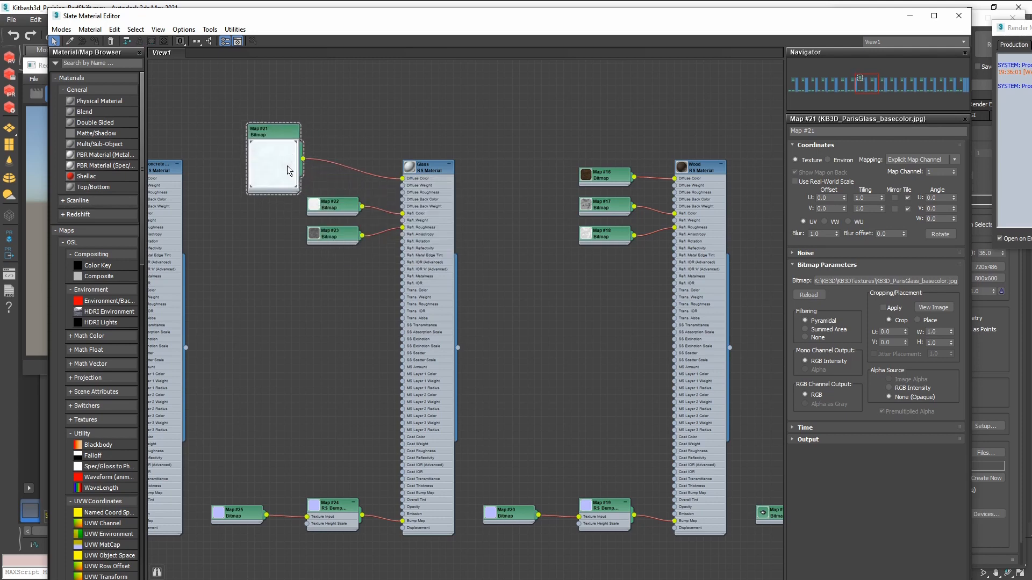
{"action": "mouse_move", "coordinate": [397, 183]}
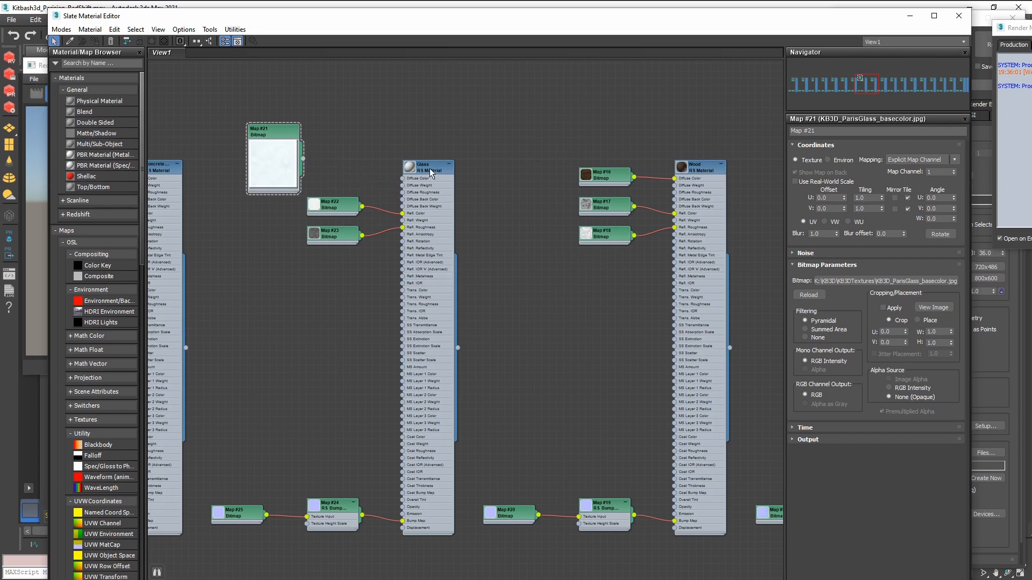
{"action": "left_click", "coordinate": [427, 167]}
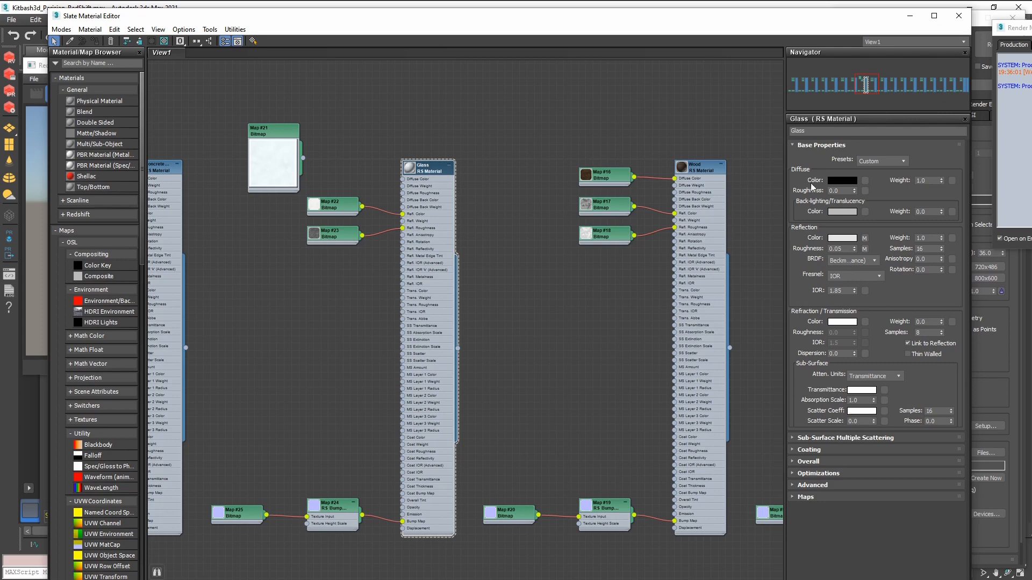
{"action": "mouse_move", "coordinate": [836, 189]}
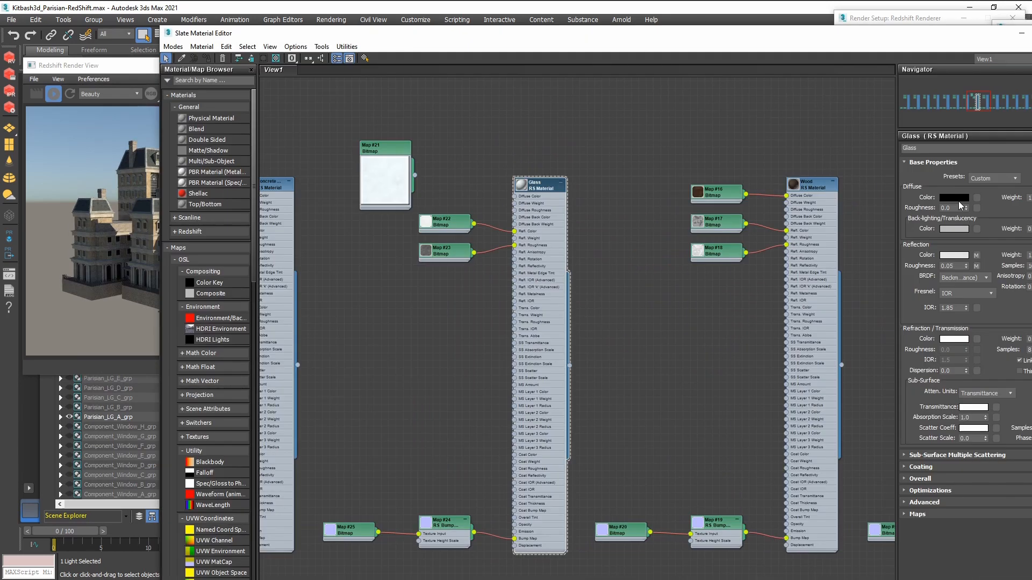
{"action": "left_click", "coordinate": [954, 197]}
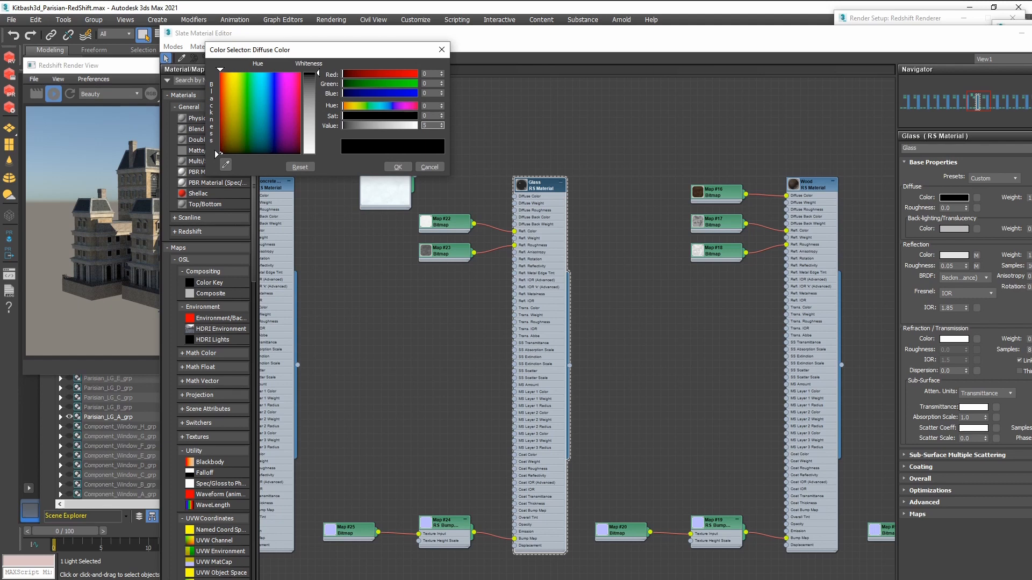
{"action": "left_click", "coordinate": [428, 167]}
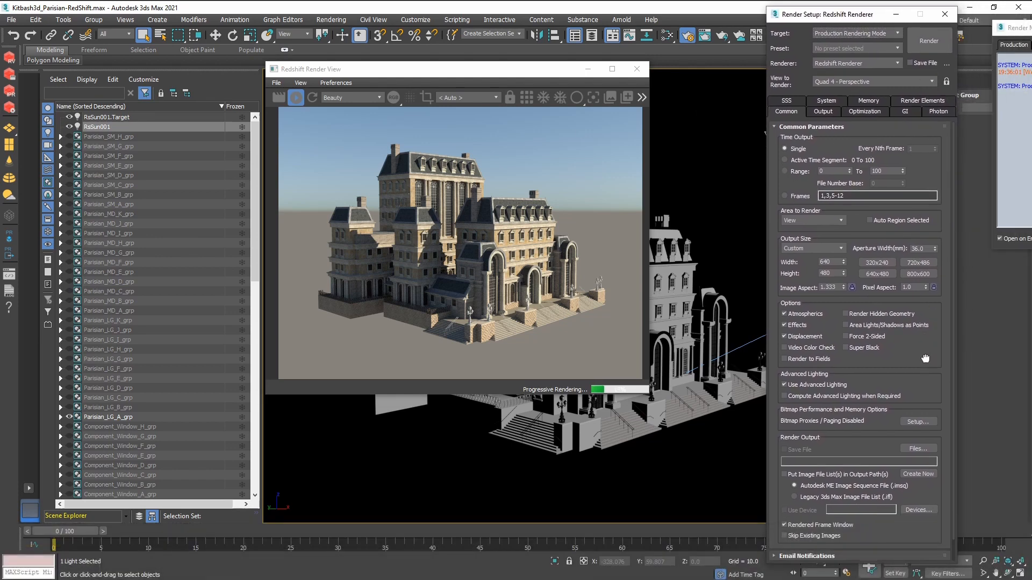
- Set the output size preset to HDTV (video) 1920×1080 and go to choose the render output file
{"action": "left_click", "coordinate": [813, 249]}
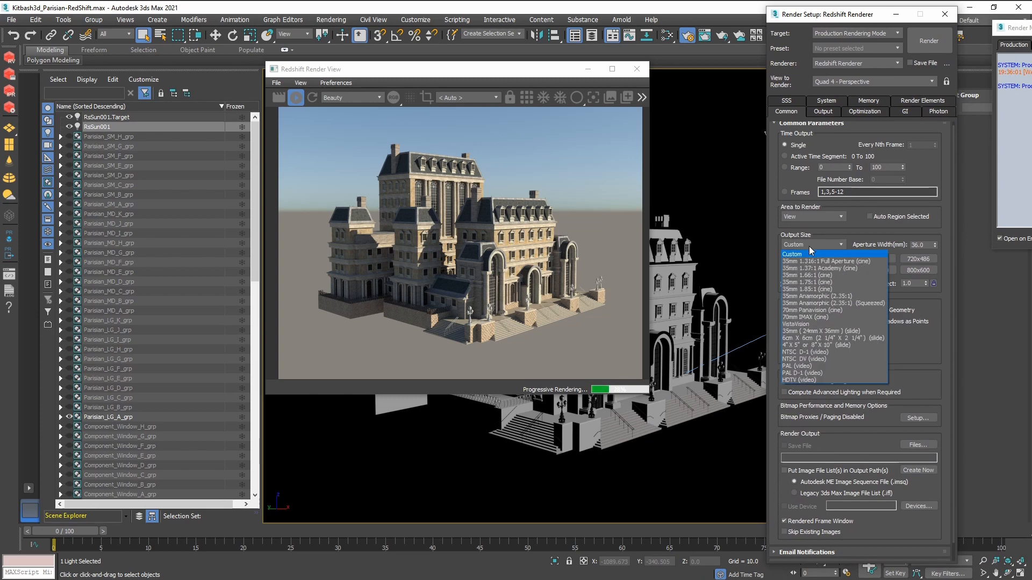
{"action": "left_click", "coordinate": [797, 379]}
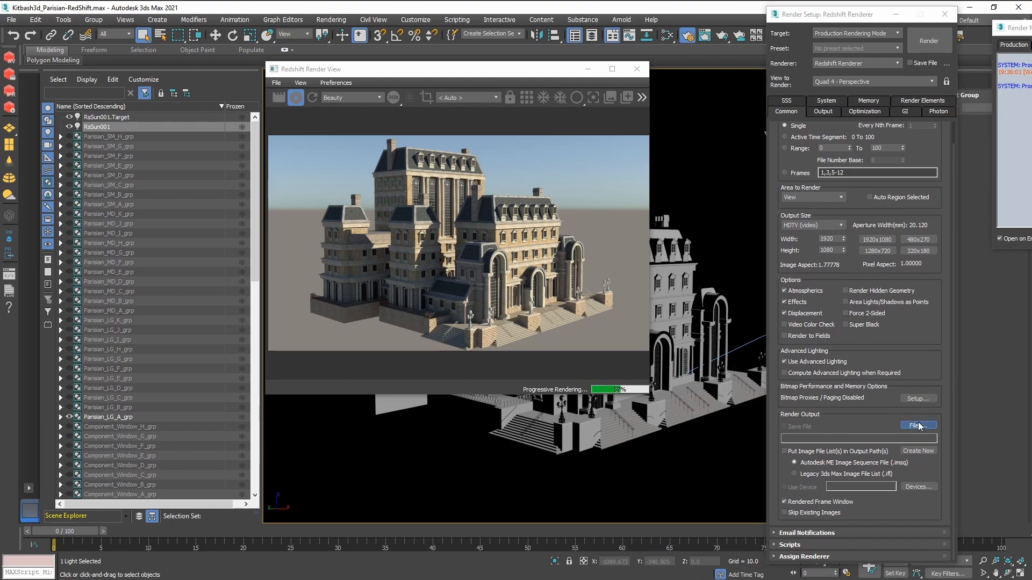
{"action": "left_click", "coordinate": [916, 426]}
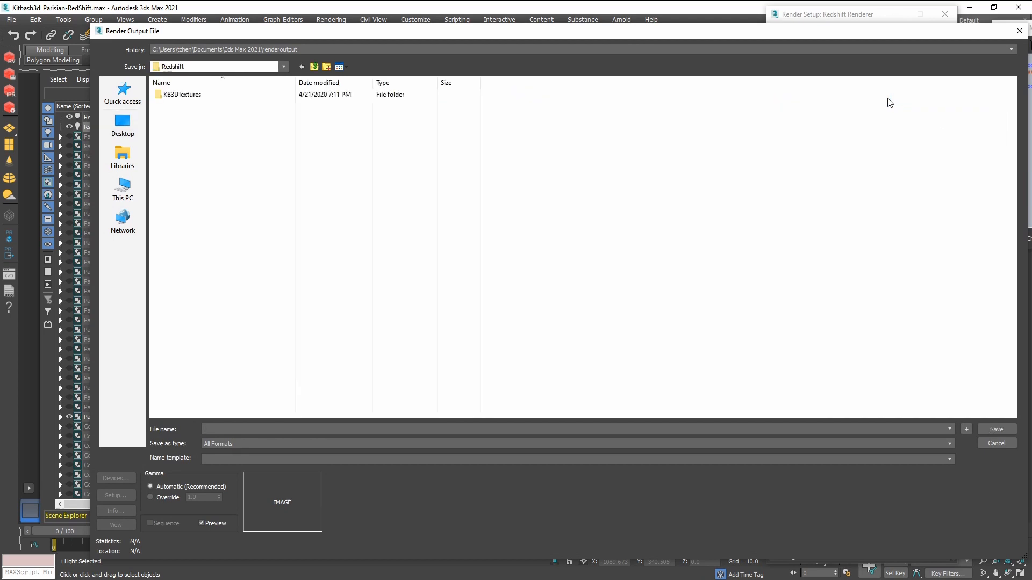
- Create a new 'renders' folder inside Redshift and enter it
{"action": "right_click", "coordinate": [242, 263]}
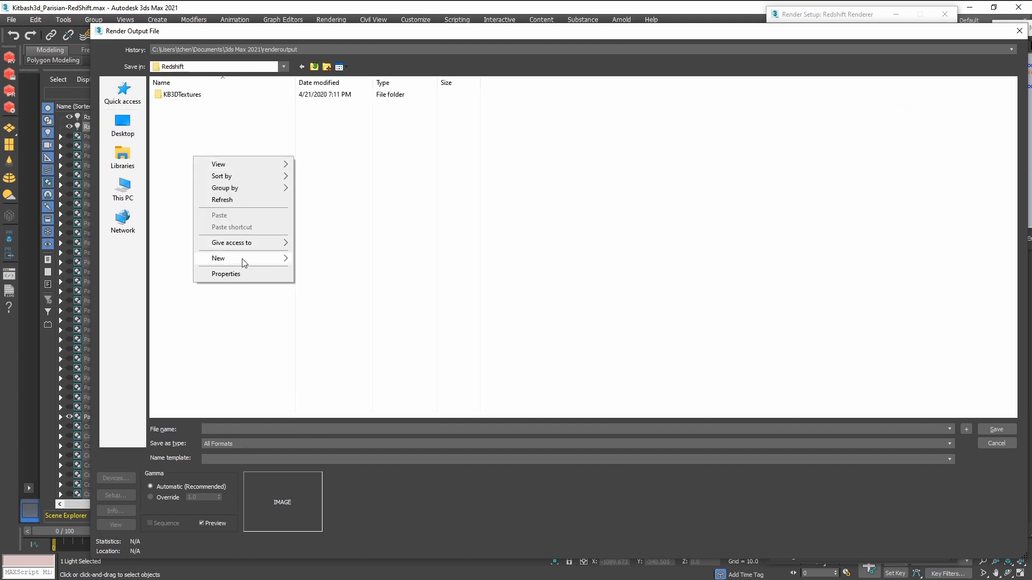
{"action": "left_click", "coordinate": [218, 258]}
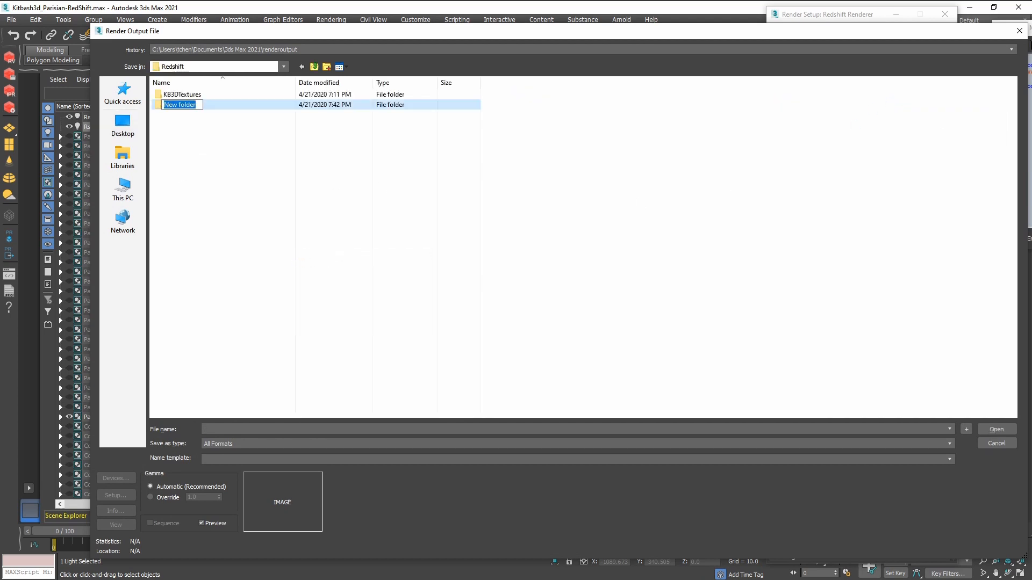
{"action": "type", "text": "renders"}
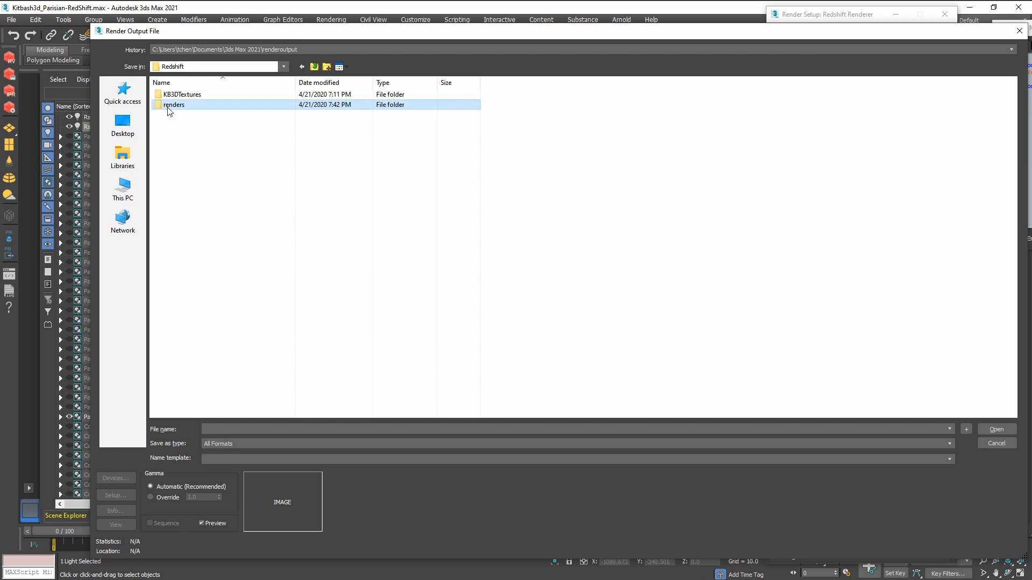
{"action": "double_click", "coordinate": [174, 104]}
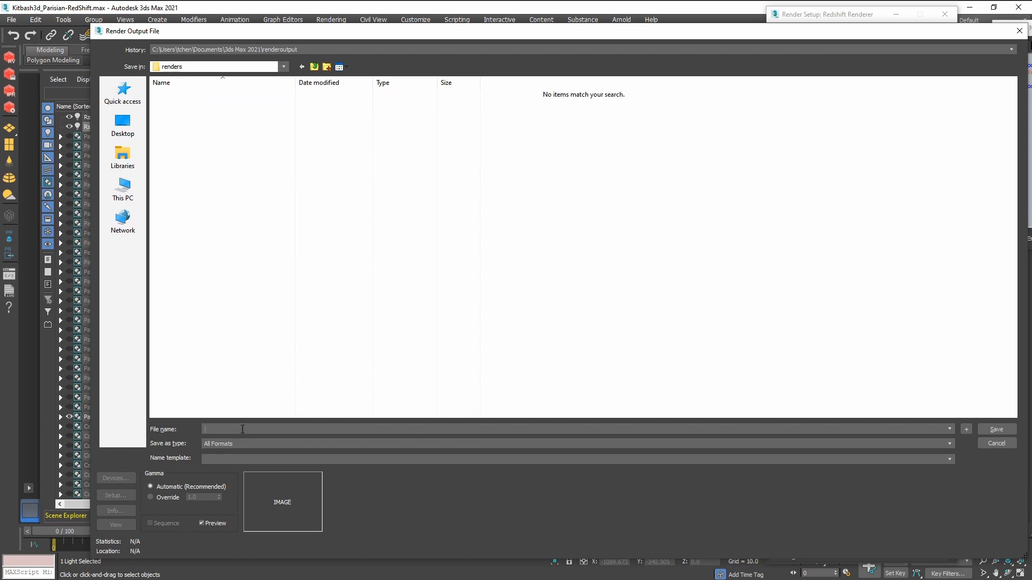
- Save the render output as kitBashSetup.jpg with JPEG File as the type
{"action": "type", "text": "kitbashSetup"}
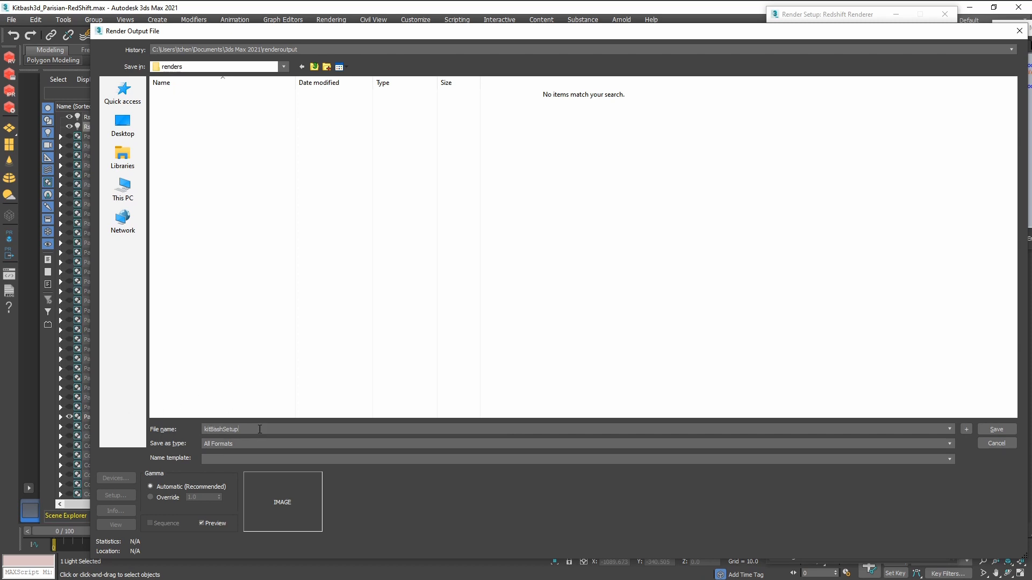
{"action": "type", "text": ".jpg"}
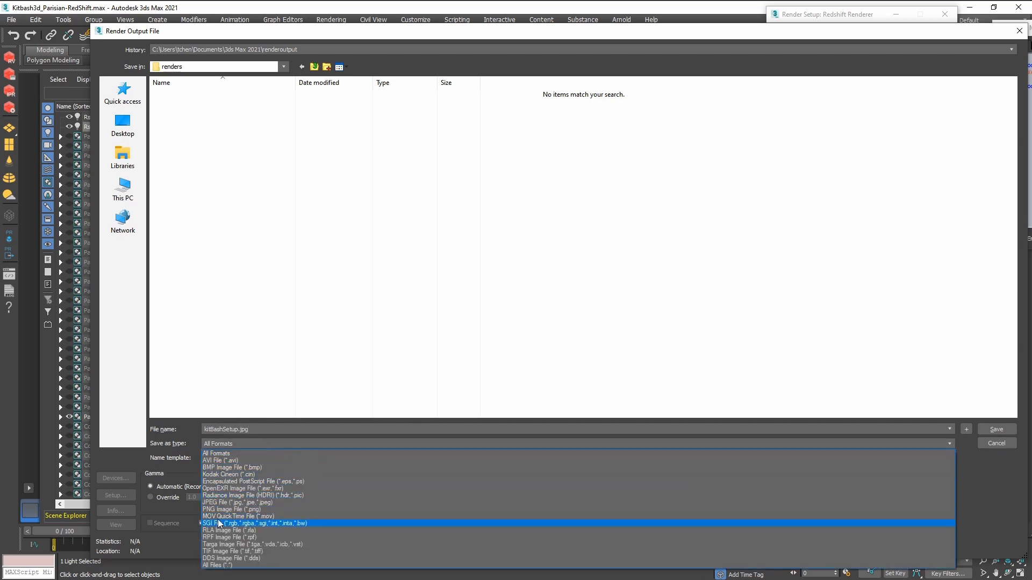
{"action": "left_click", "coordinate": [233, 501]}
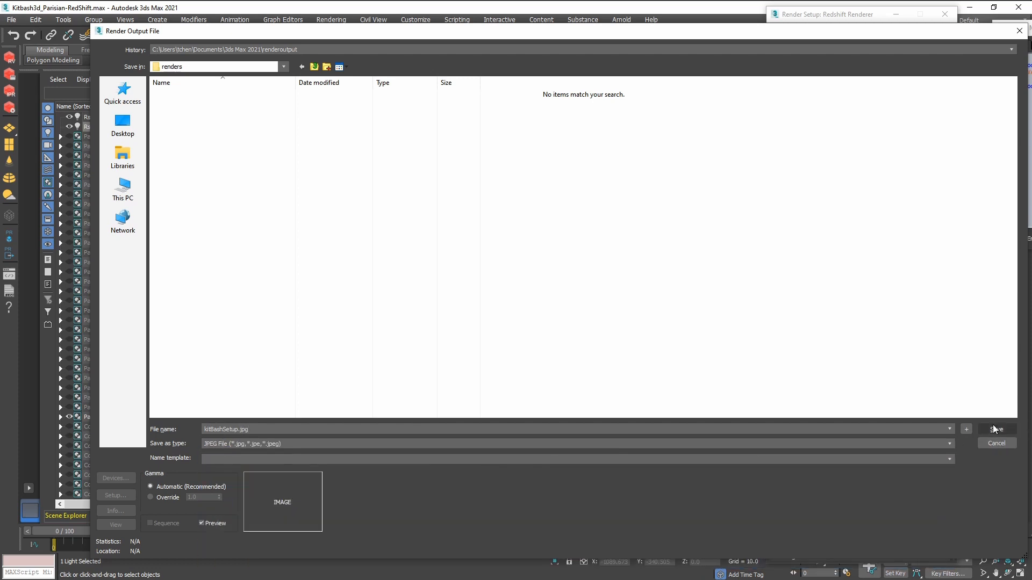
{"action": "left_click", "coordinate": [995, 429]}
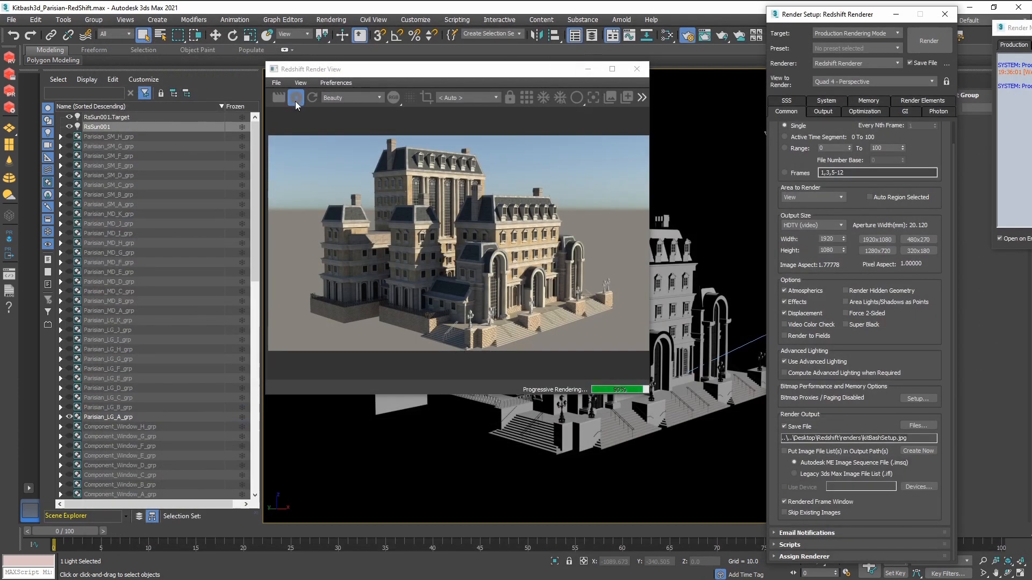
- Stop the IPR preview and launch a final render of the Parisian building
{"action": "left_click", "coordinate": [296, 98]}
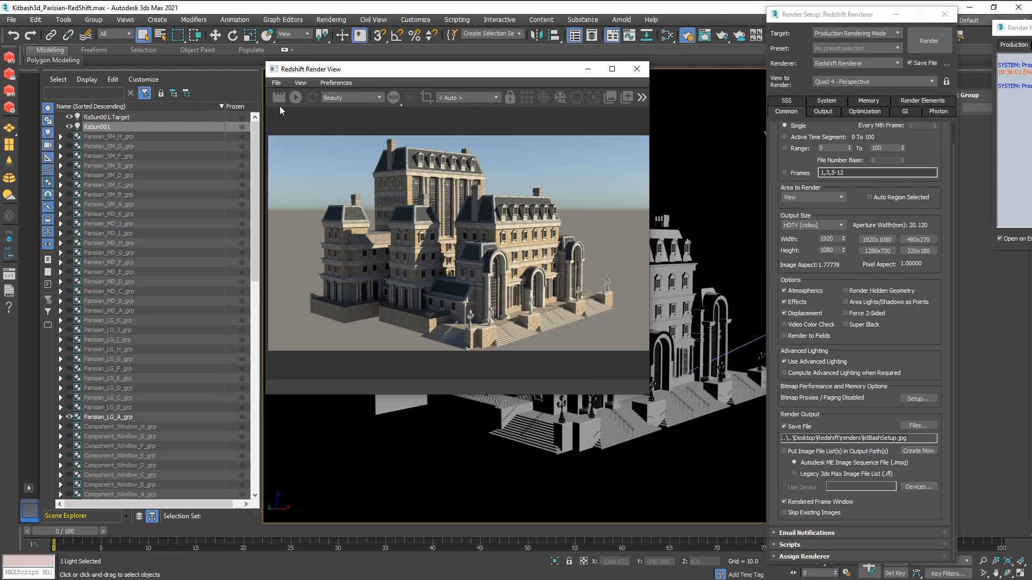
{"action": "left_click", "coordinate": [277, 98]}
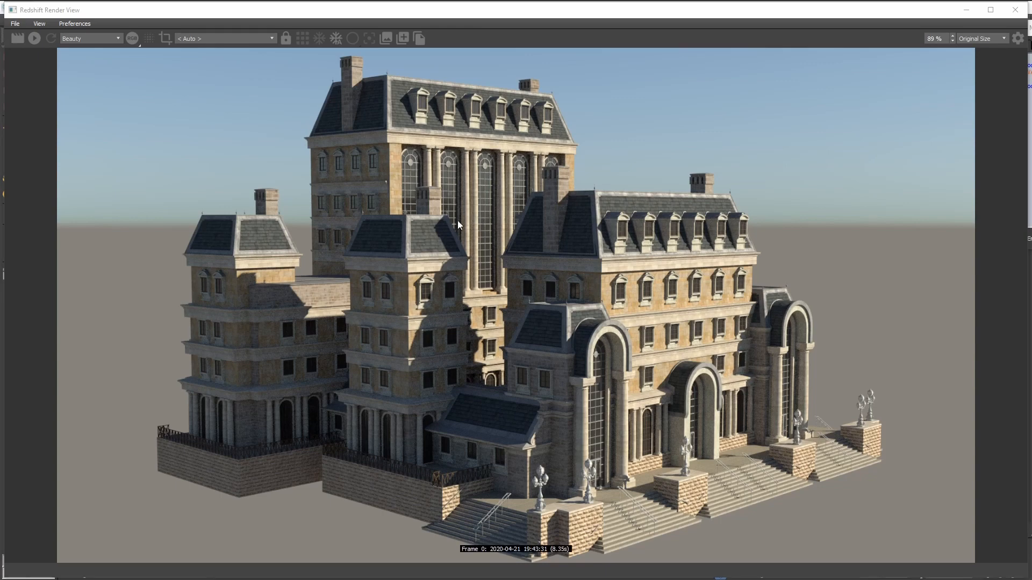
{"action": "mouse_move", "coordinate": [416, 380]}
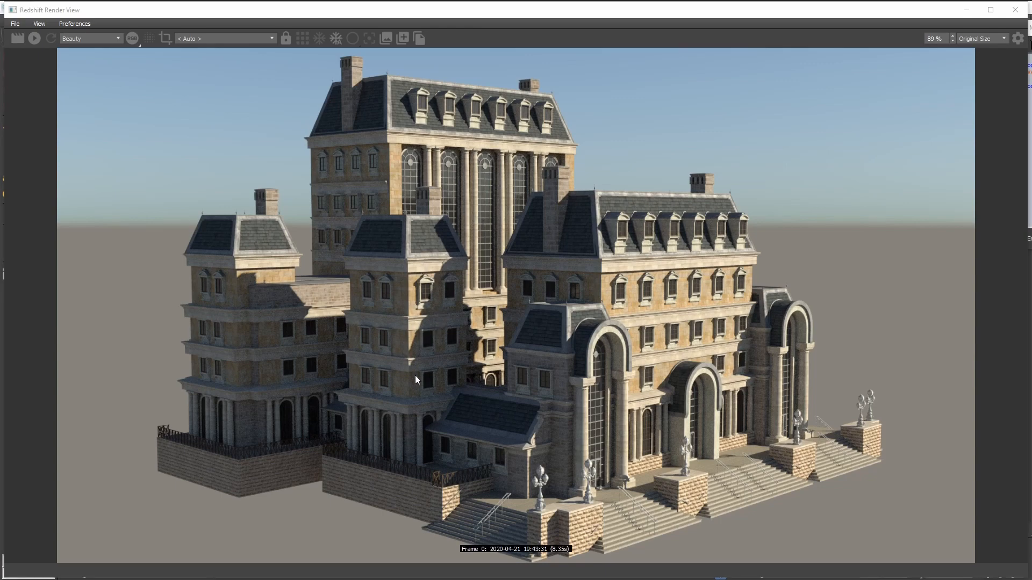
{"action": "mouse_move", "coordinate": [429, 387]}
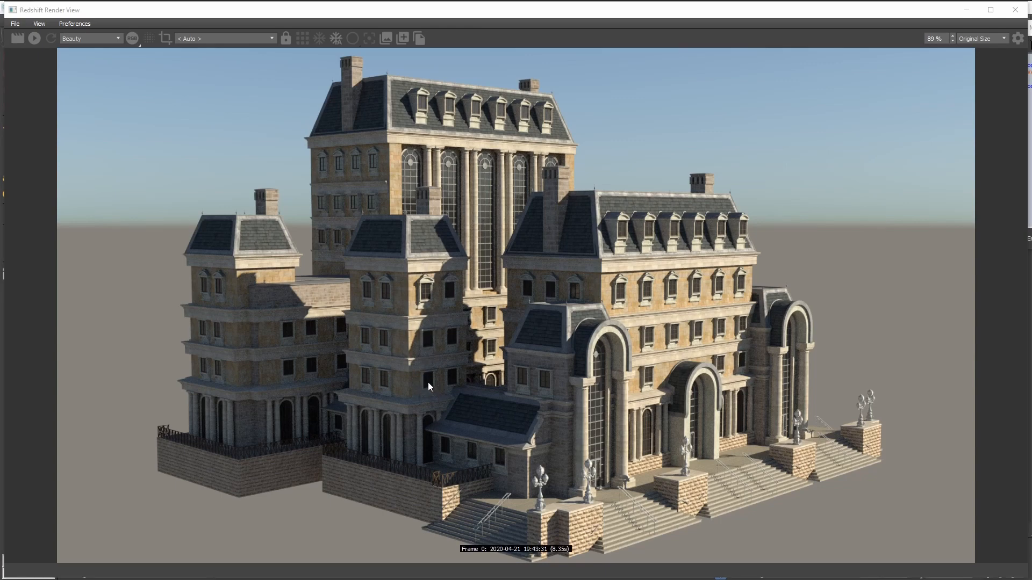
{"action": "mouse_move", "coordinate": [944, 31]}
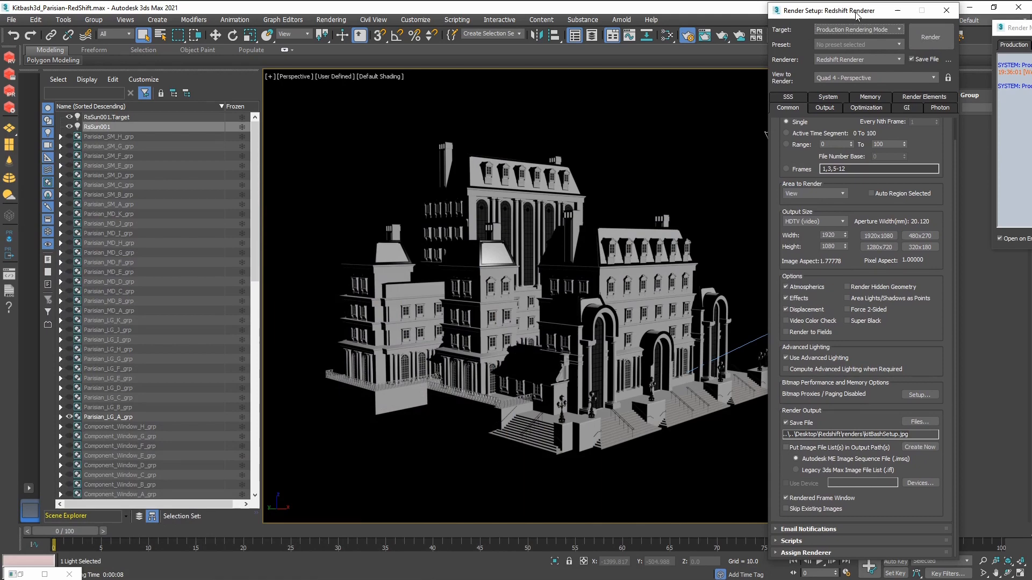
- Under System > Experimental Options, check Enable Automatic Sampling
{"action": "left_click", "coordinate": [827, 107]}
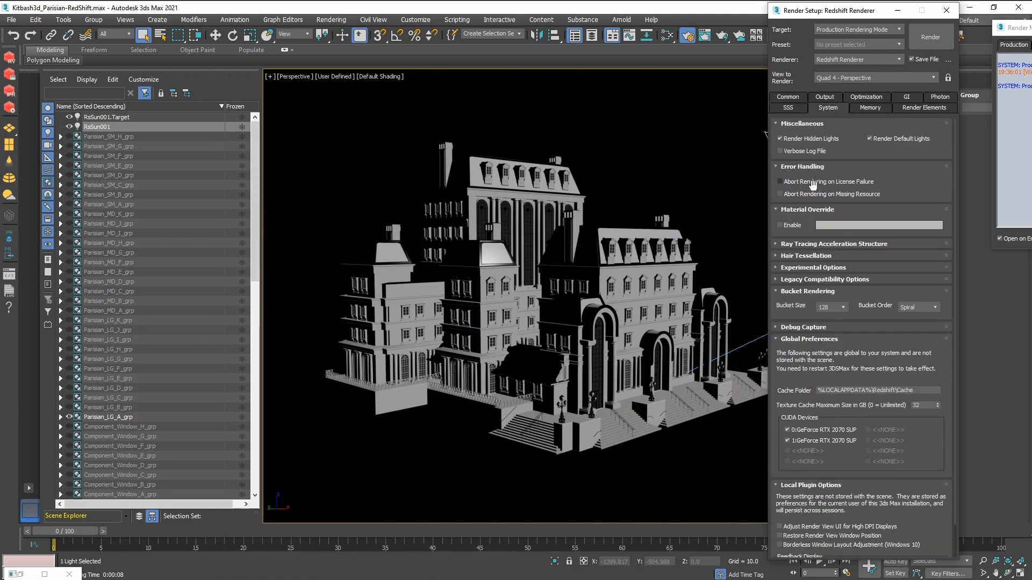
{"action": "scroll", "scroll_direction": "down", "scroll_amount": 3}
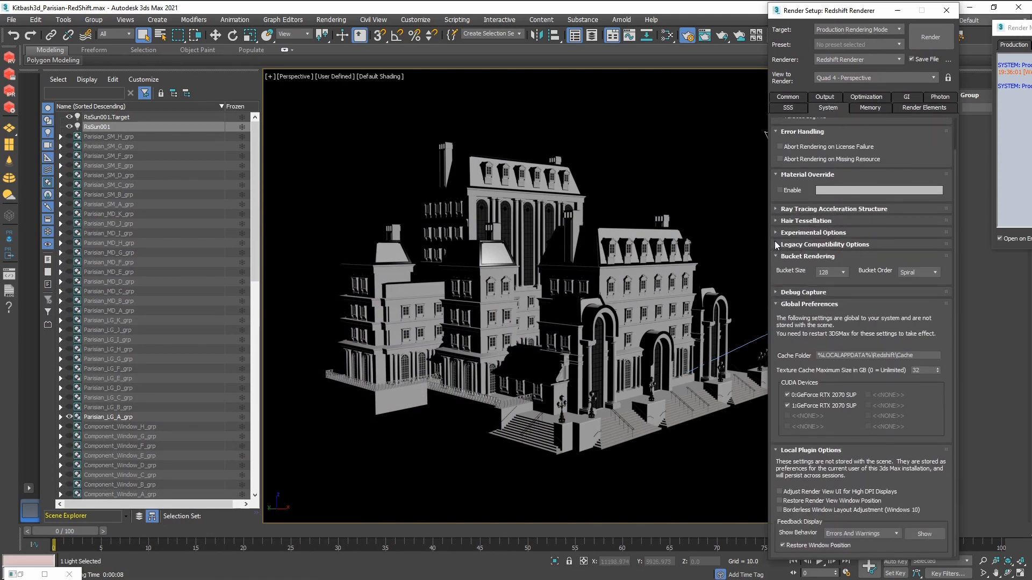
{"action": "left_click", "coordinate": [813, 232]}
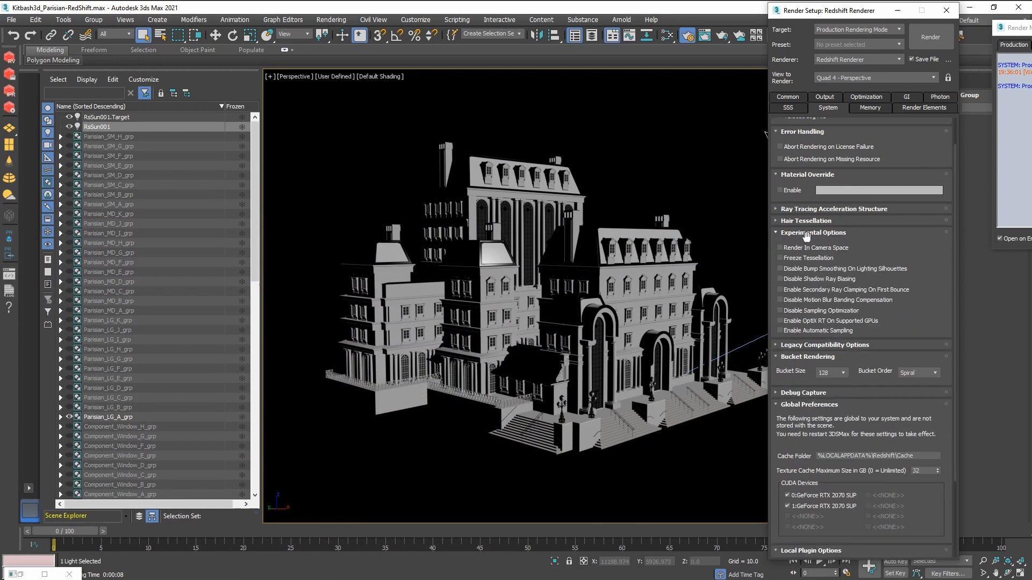
{"action": "mouse_move", "coordinate": [789, 337]}
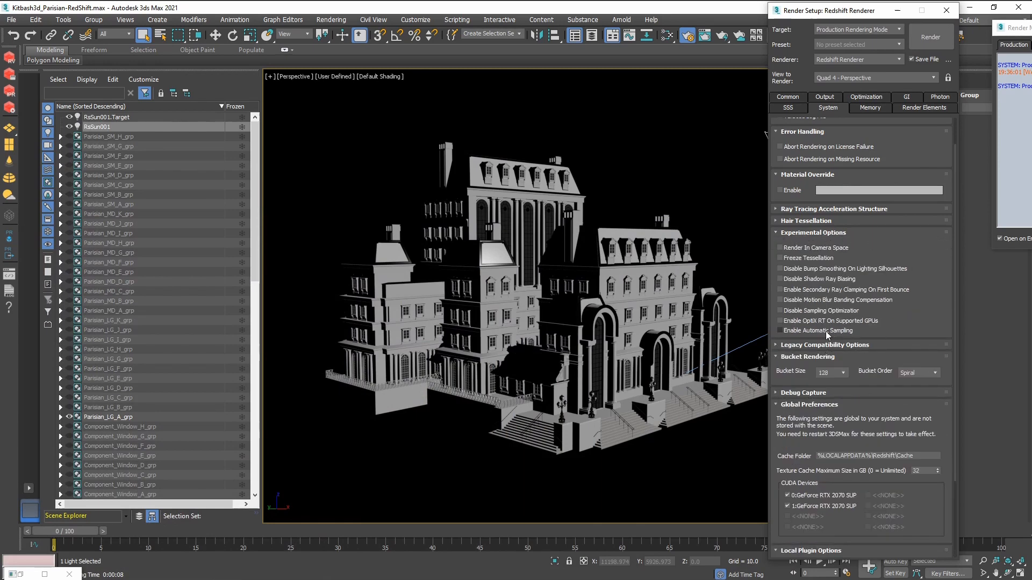
{"action": "left_click", "coordinate": [781, 330]}
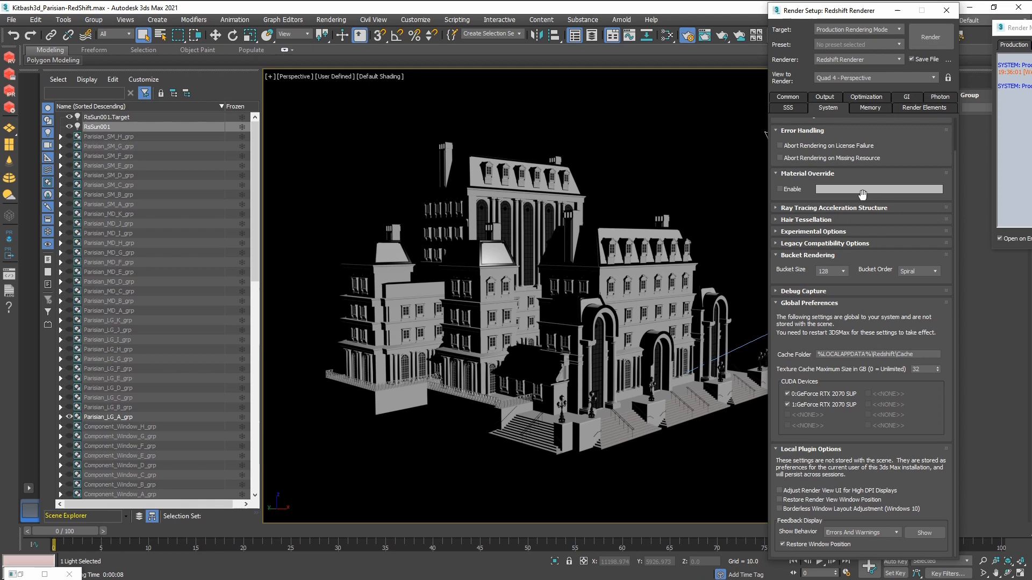
{"action": "mouse_move", "coordinate": [839, 146]}
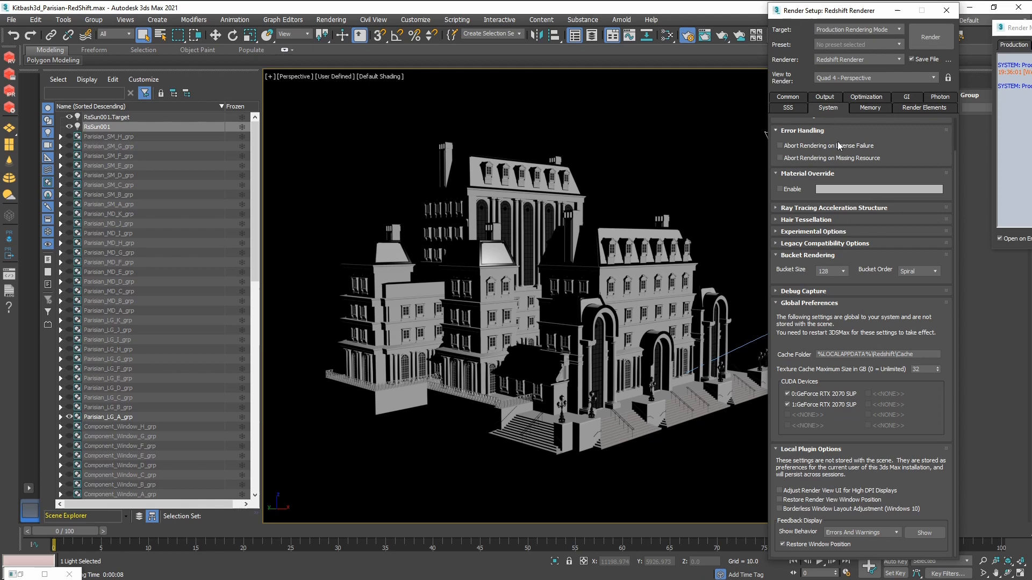
- Check Unified Sampling on the Output tab, render again and overwrite kitBashSetup.jpg
{"action": "left_click", "coordinate": [825, 108]}
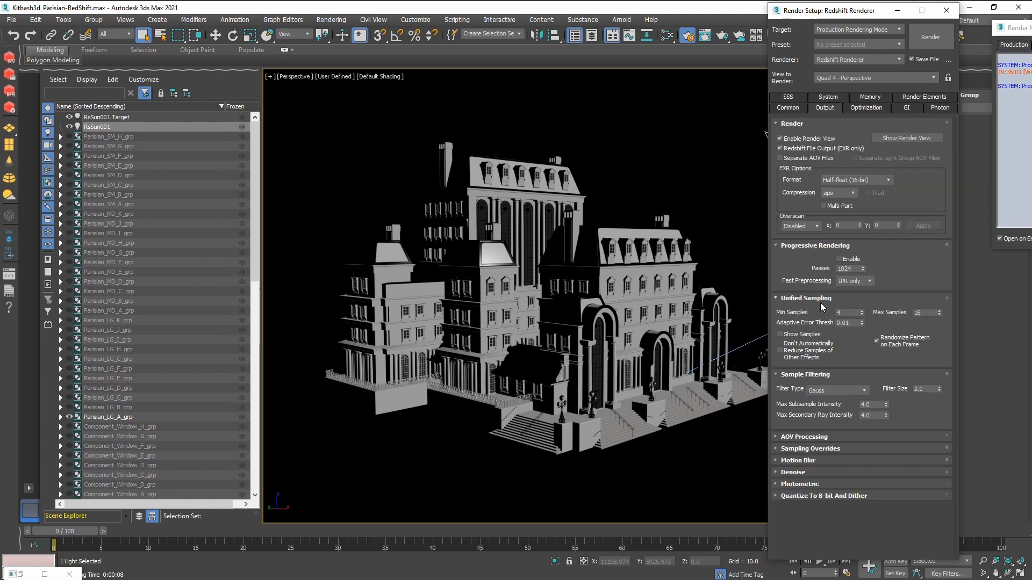
{"action": "mouse_move", "coordinate": [905, 261]}
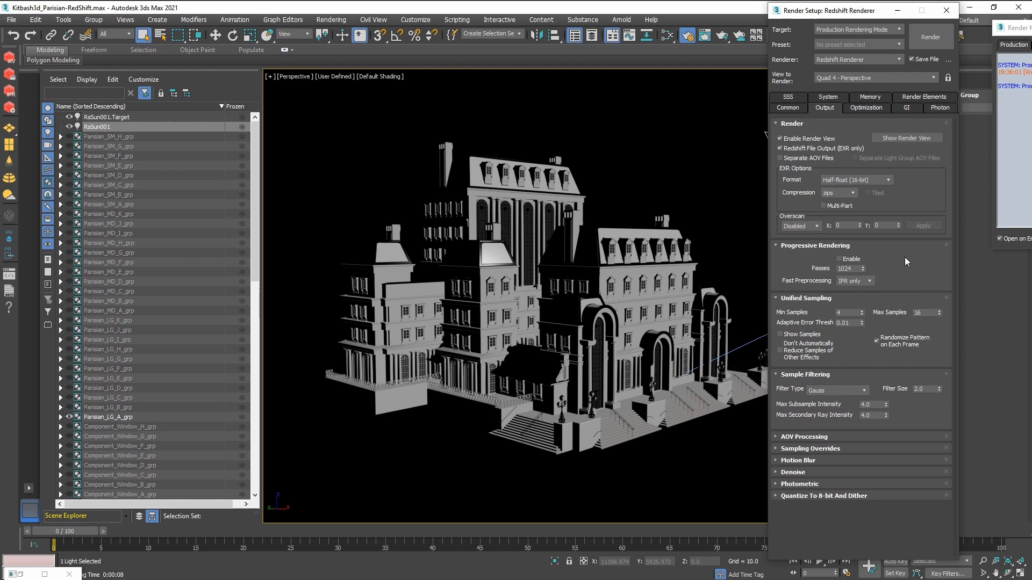
{"action": "mouse_move", "coordinate": [788, 320]}
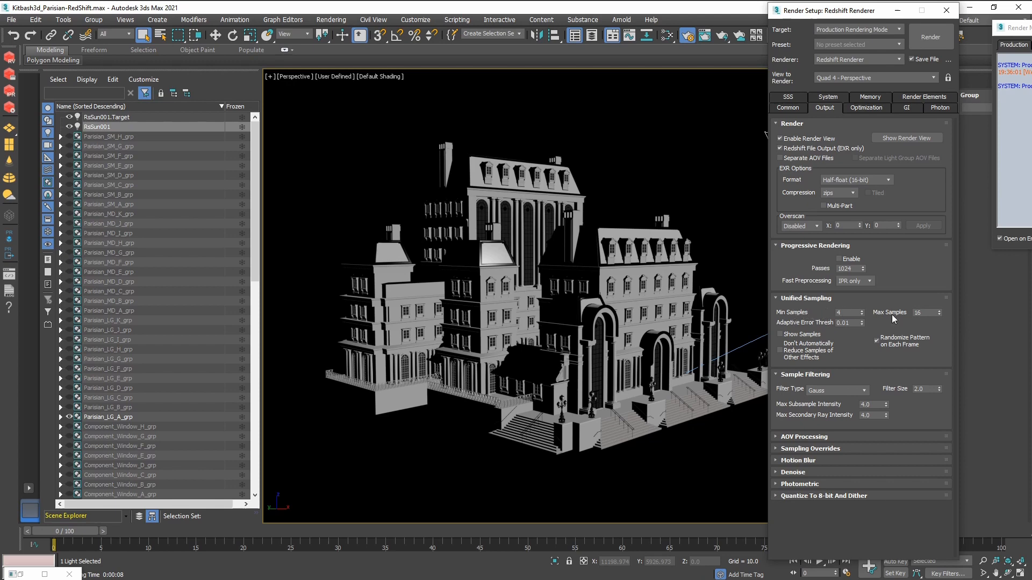
{"action": "mouse_move", "coordinate": [893, 318]}
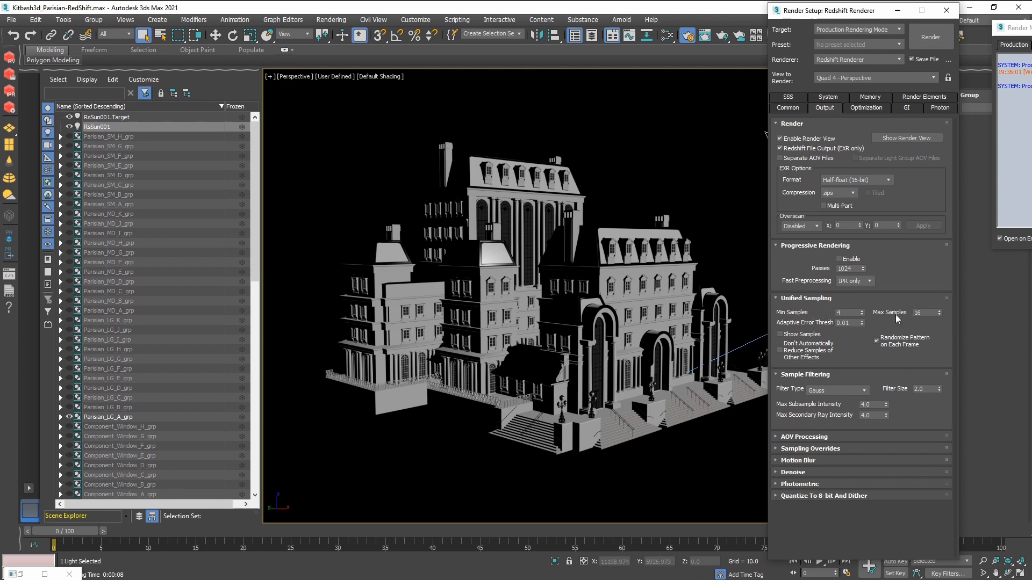
{"action": "mouse_move", "coordinate": [787, 328]}
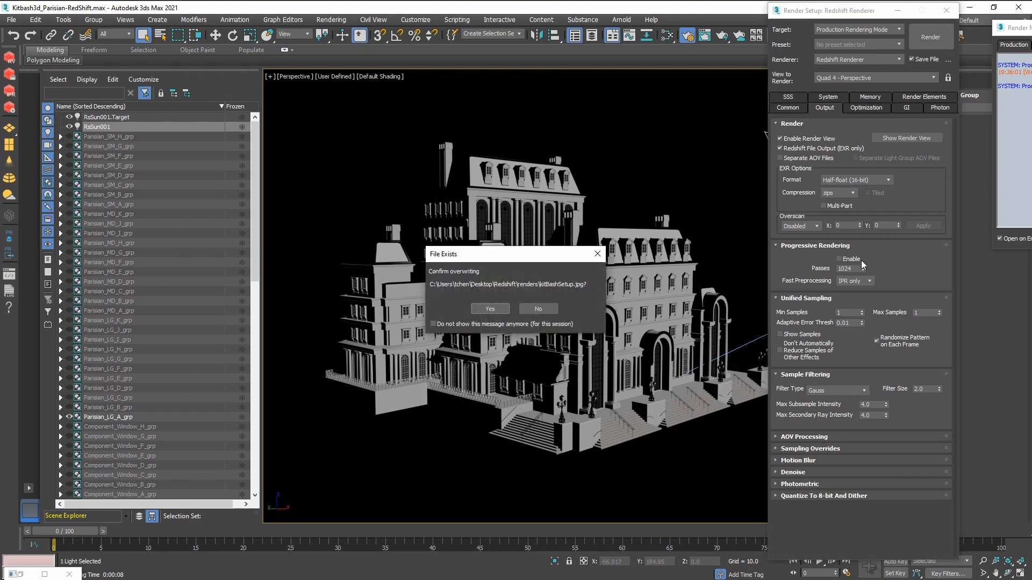
{"action": "left_click", "coordinate": [489, 308]}
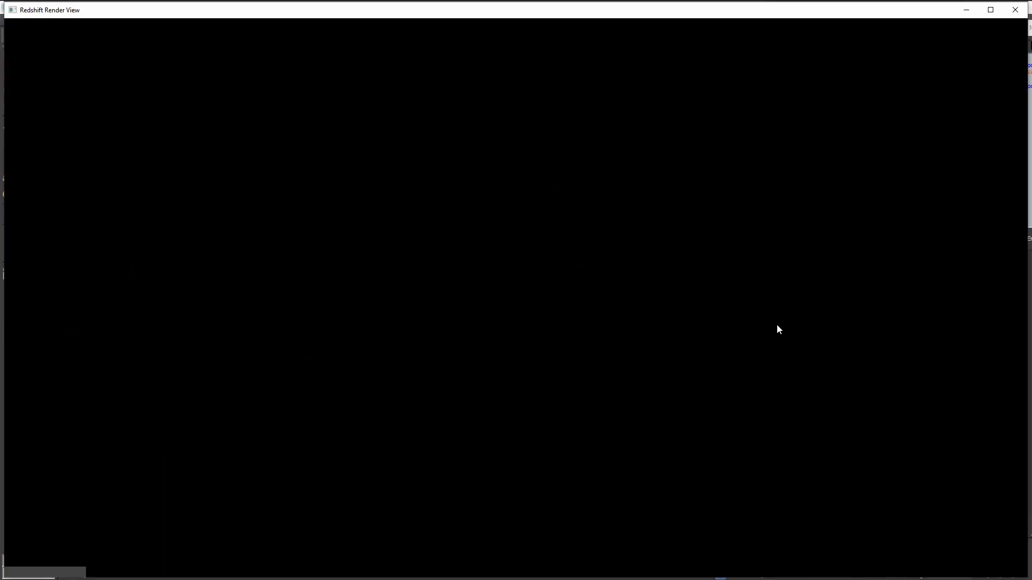